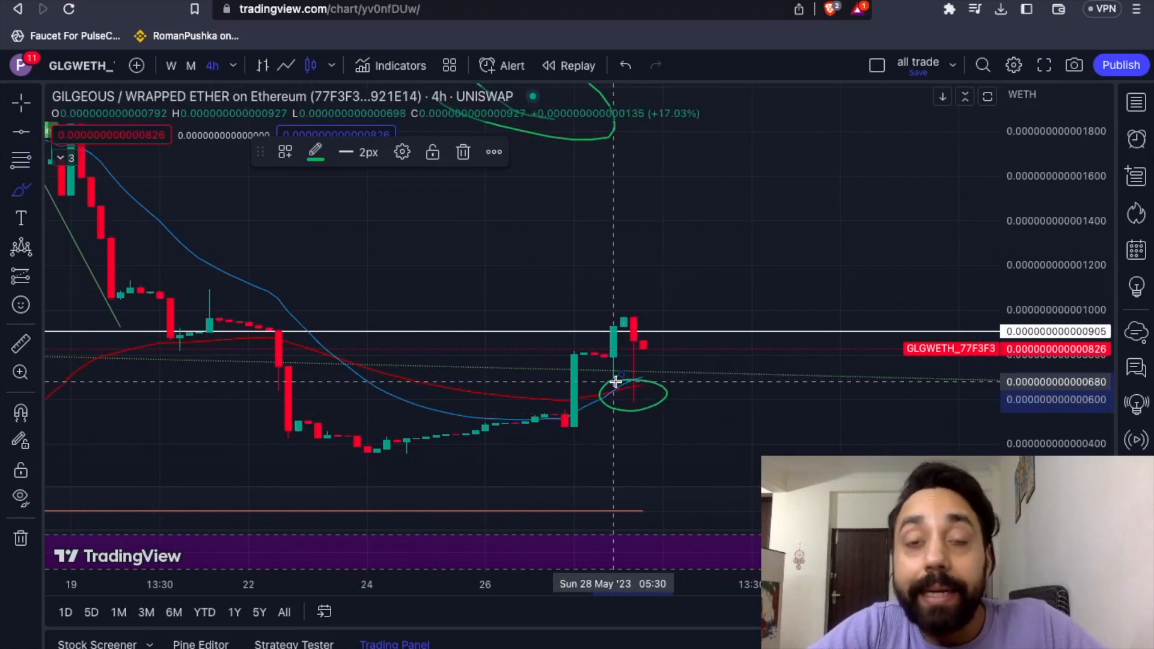
- Switch from the TradingView GLG/WETH chart to the gilgeous.com tab
{"action": "left_click", "coordinate": [807, 53]}
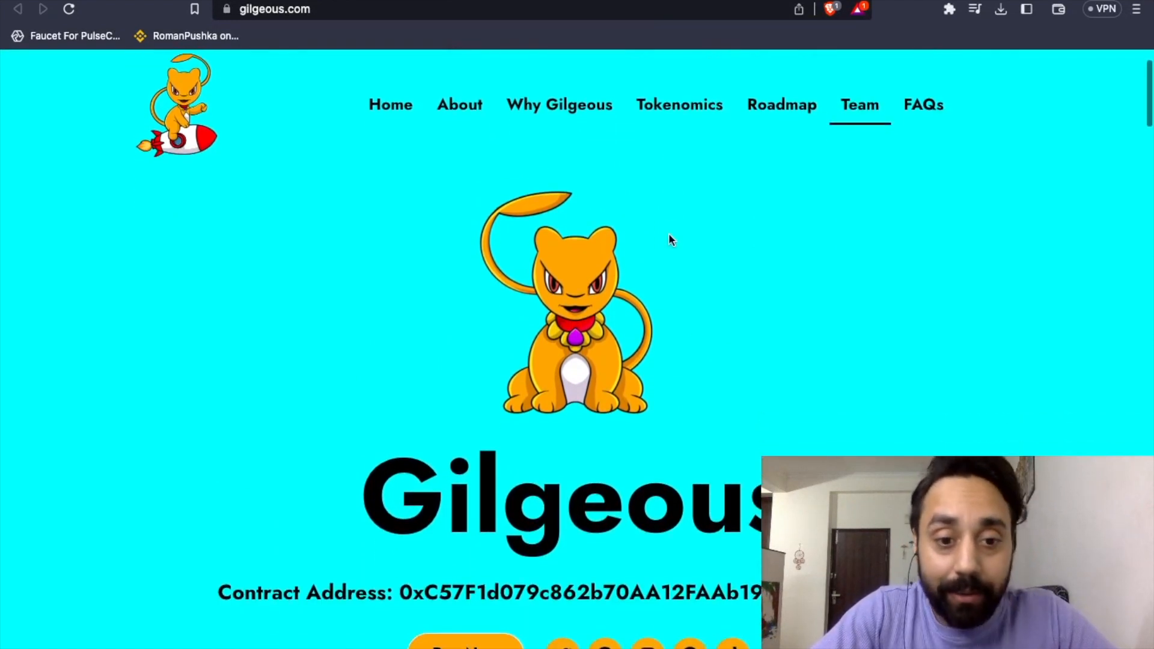
- Scroll past the contract address to About Gilgeous and the Why Gilgeous launch note
{"action": "scroll", "scroll_direction": "down", "scroll_amount": 3}
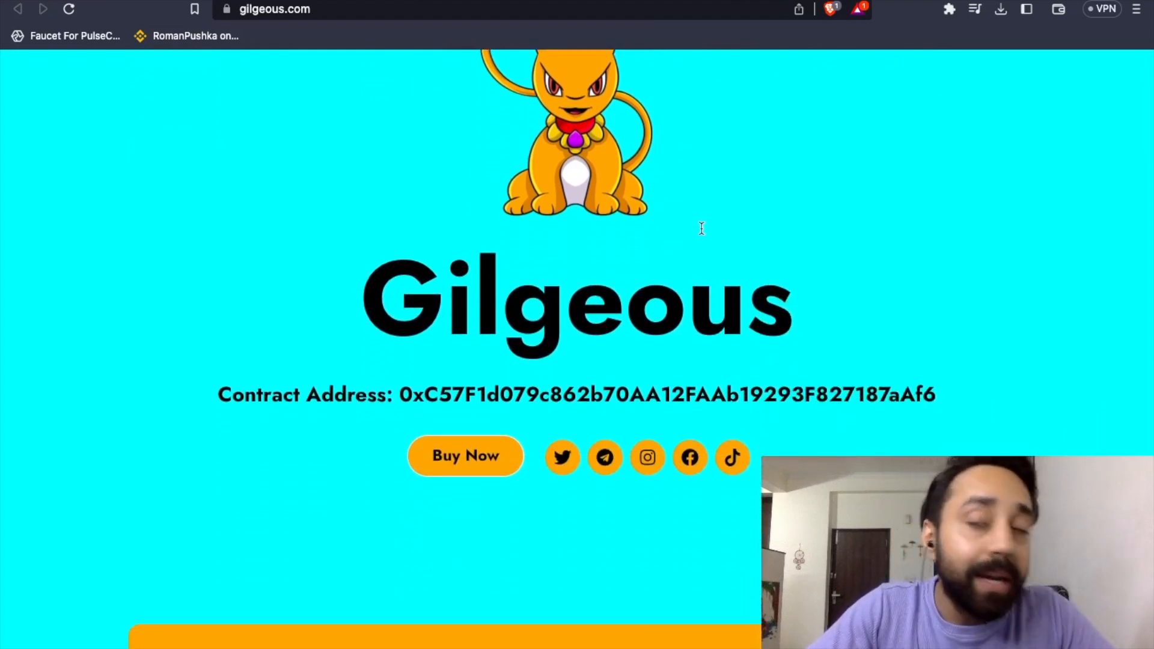
{"action": "scroll", "scroll_direction": "down", "scroll_amount": 3}
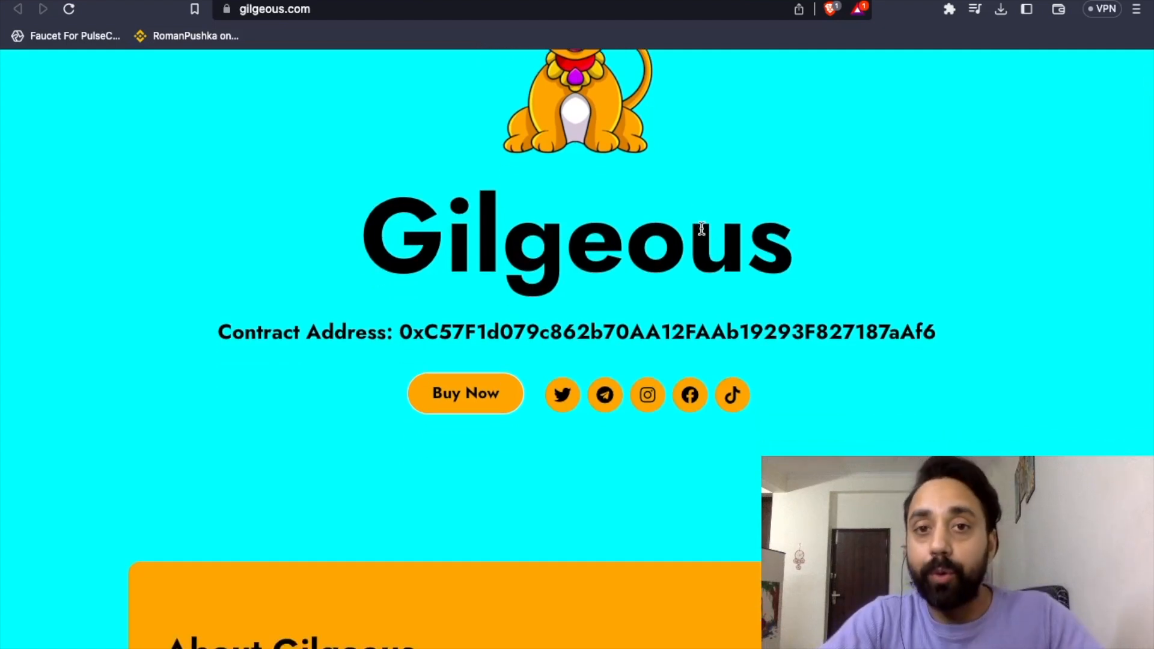
{"action": "scroll", "scroll_direction": "down", "scroll_amount": 3}
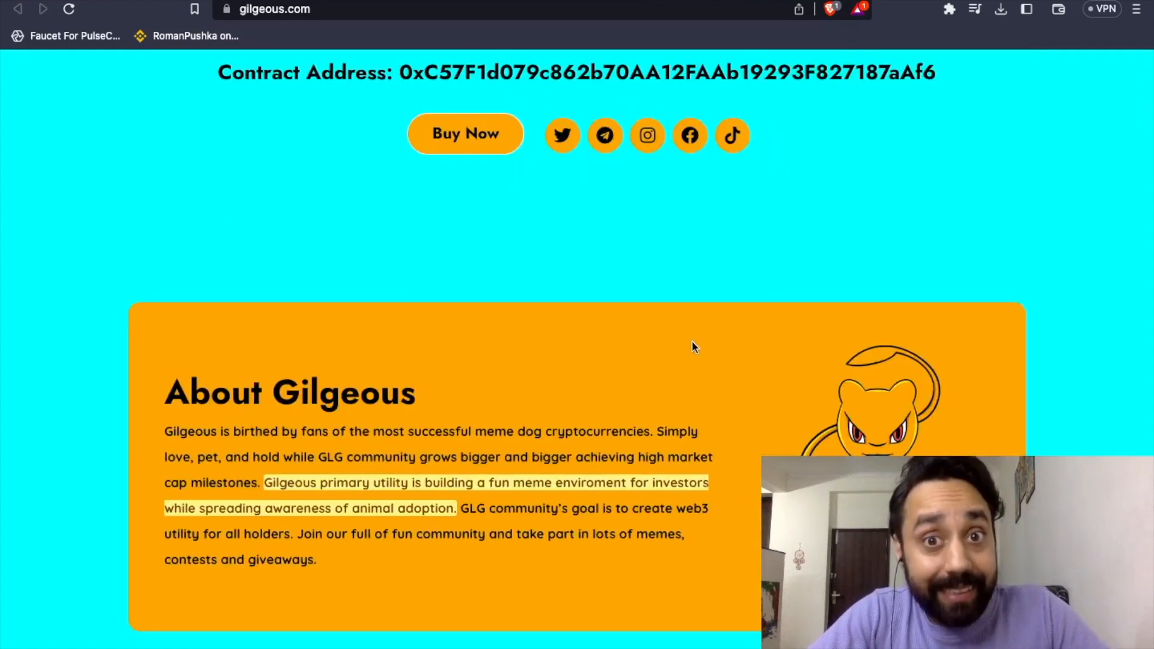
{"action": "scroll", "scroll_direction": "down", "scroll_amount": 3}
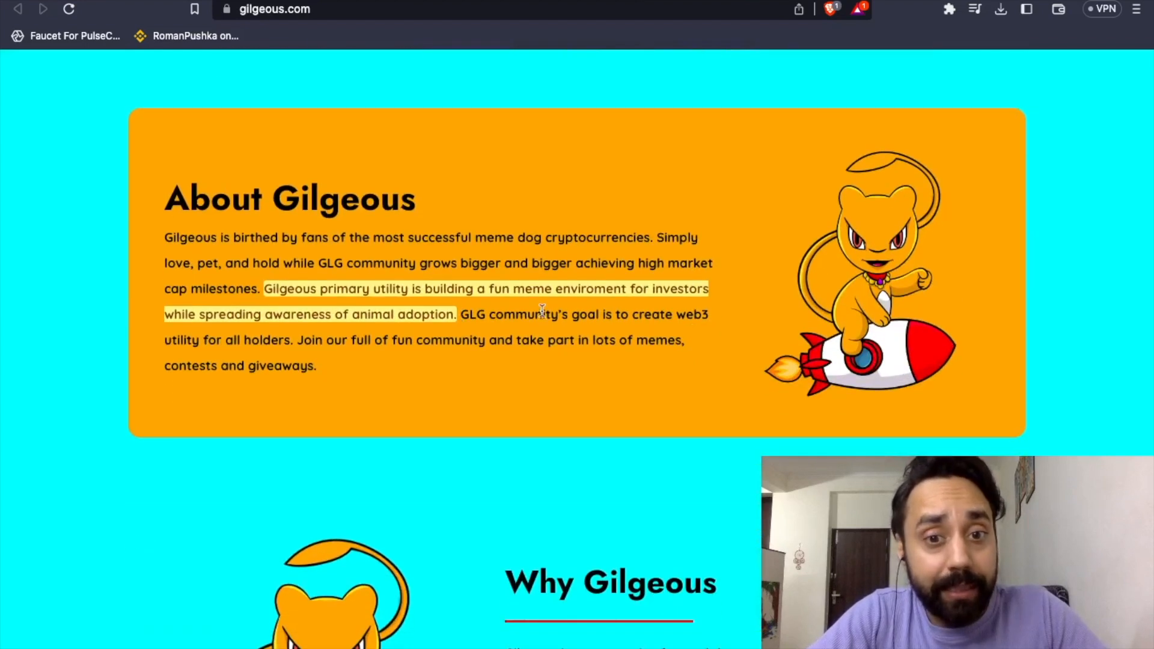
{"action": "scroll", "scroll_direction": "down", "scroll_amount": 3}
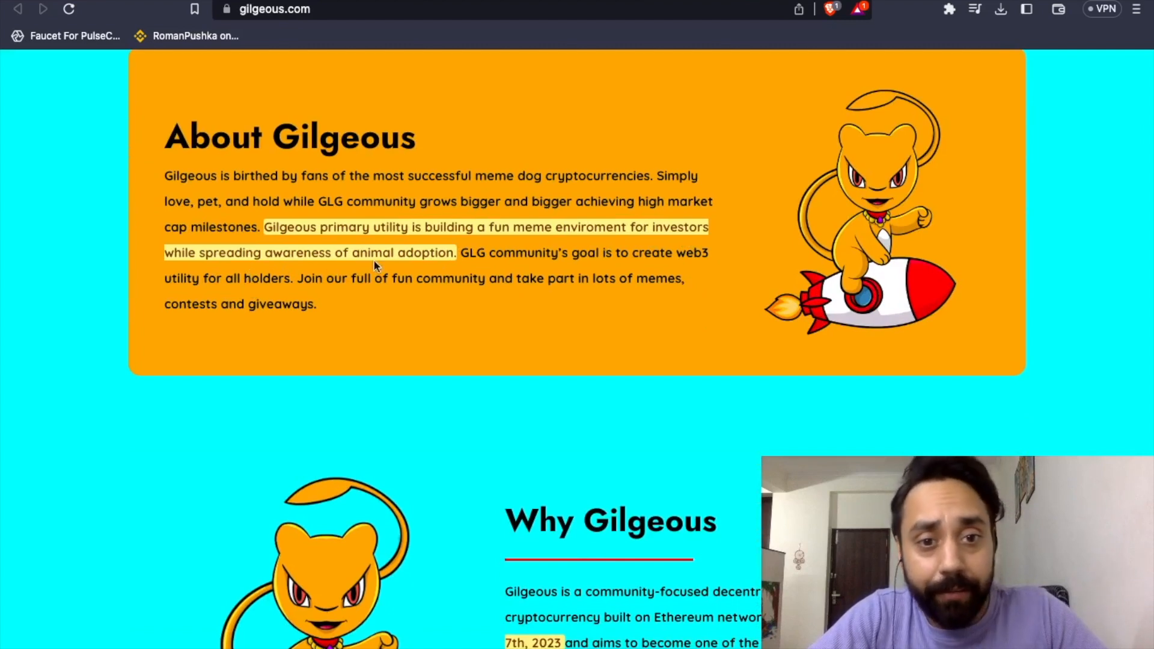
{"action": "scroll", "scroll_direction": "down", "scroll_amount": 3}
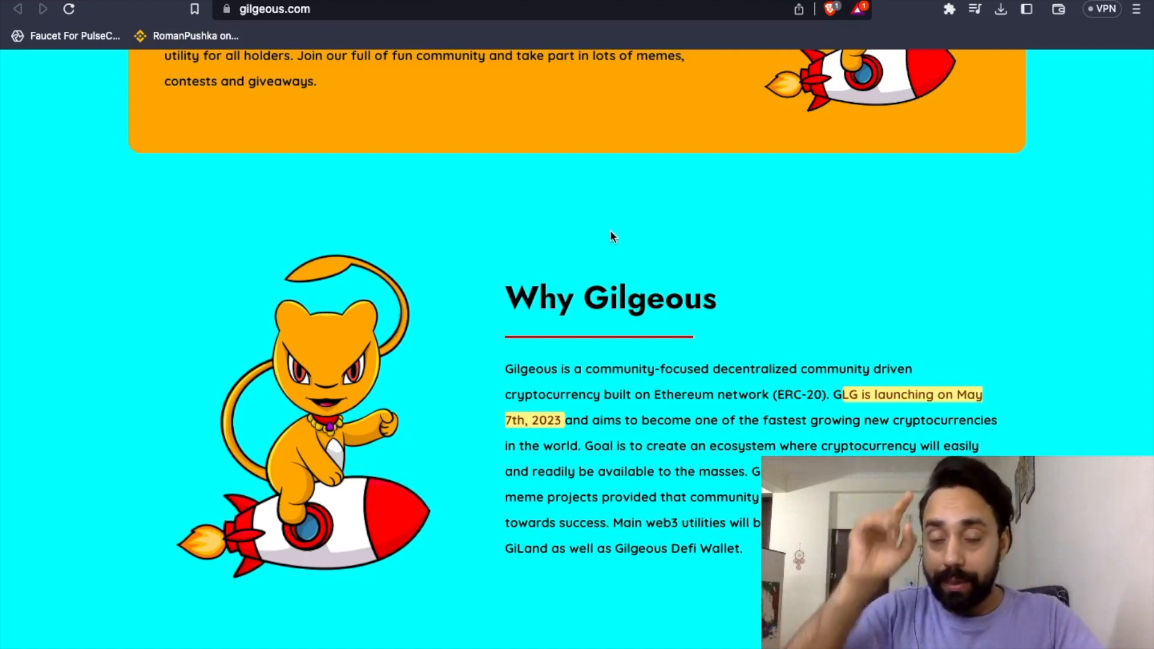
- Highlight the sentence listing GilgeousSwap, Gilgeous NFTs, GiLand and Gilgeous Defi Wallet
{"action": "scroll", "scroll_direction": "down", "scroll_amount": 3}
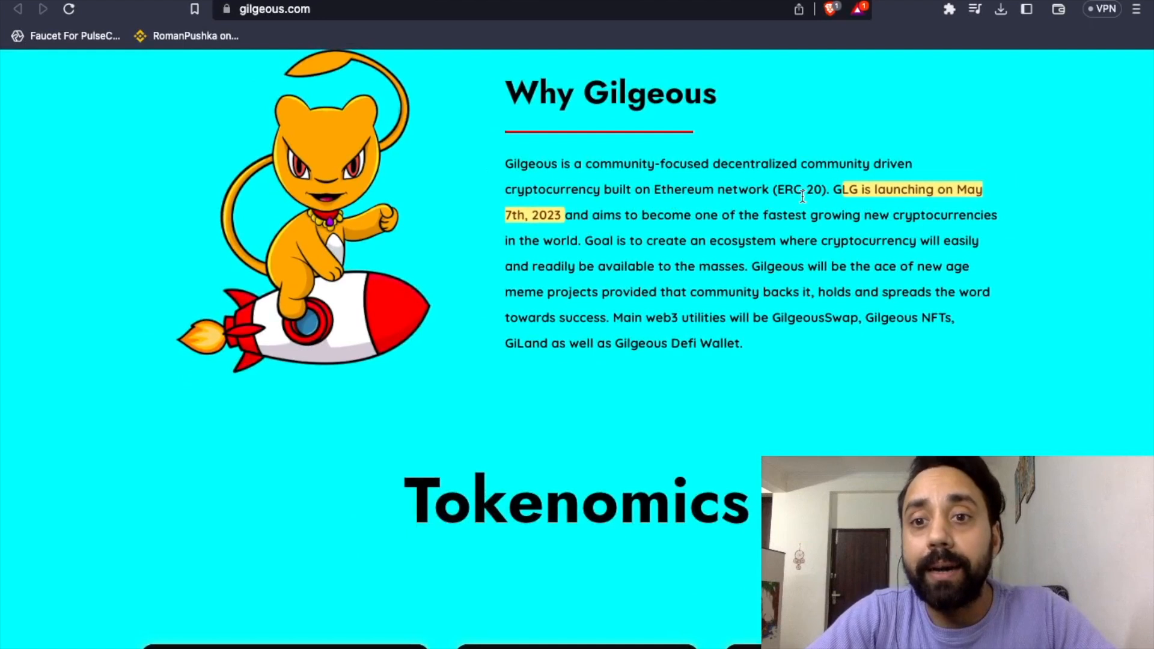
{"action": "scroll", "scroll_direction": "down", "scroll_amount": 3}
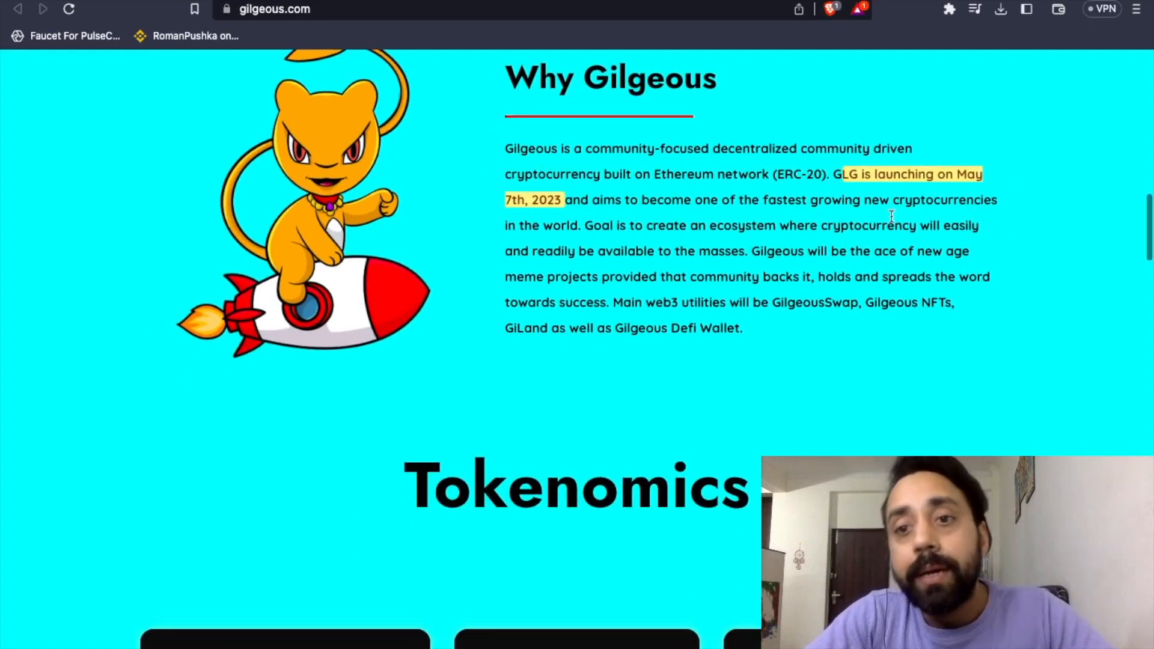
{"action": "scroll", "scroll_direction": "down", "scroll_amount": 3}
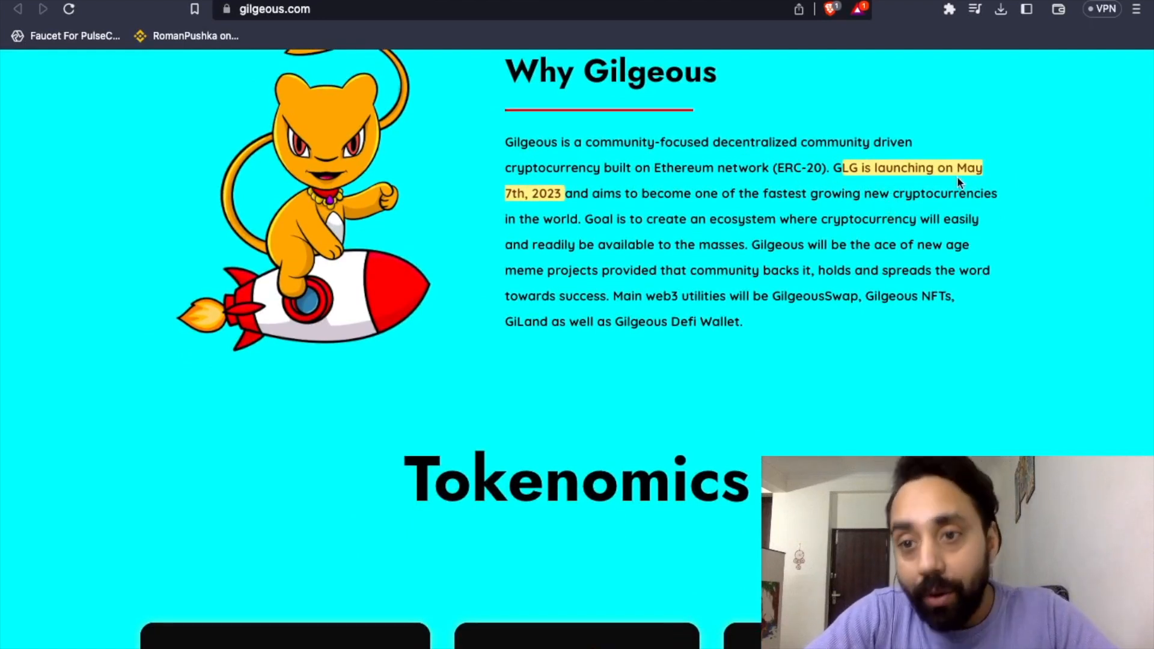
{"action": "scroll", "scroll_direction": "down", "scroll_amount": 3}
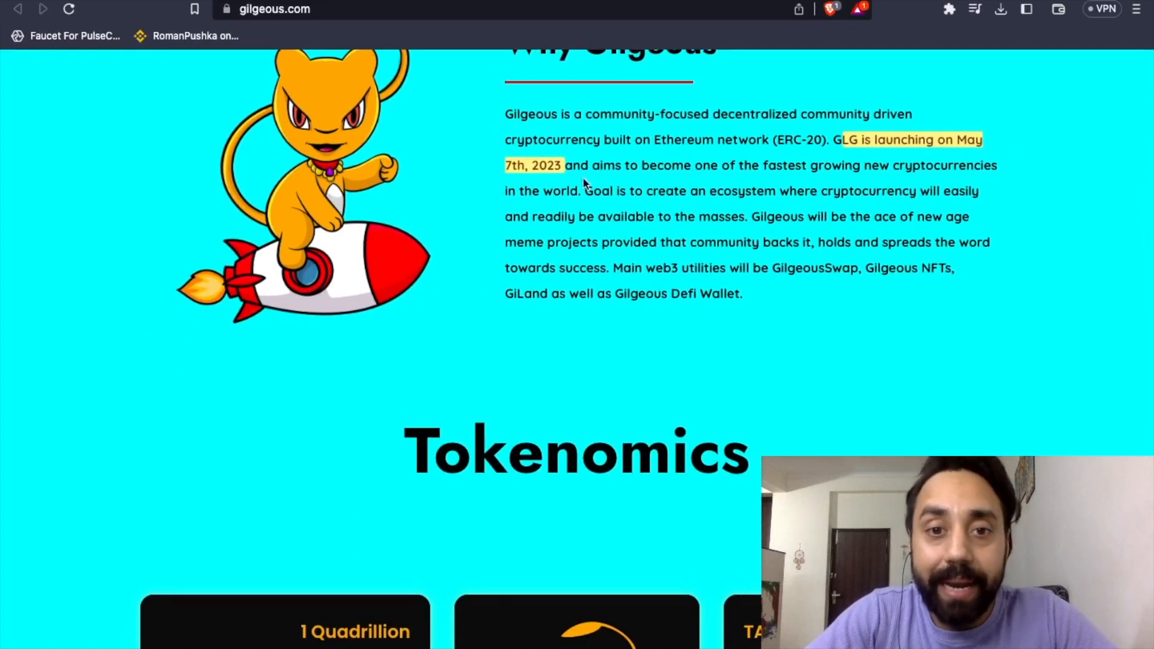
{"action": "mouse_move", "coordinate": [681, 186]}
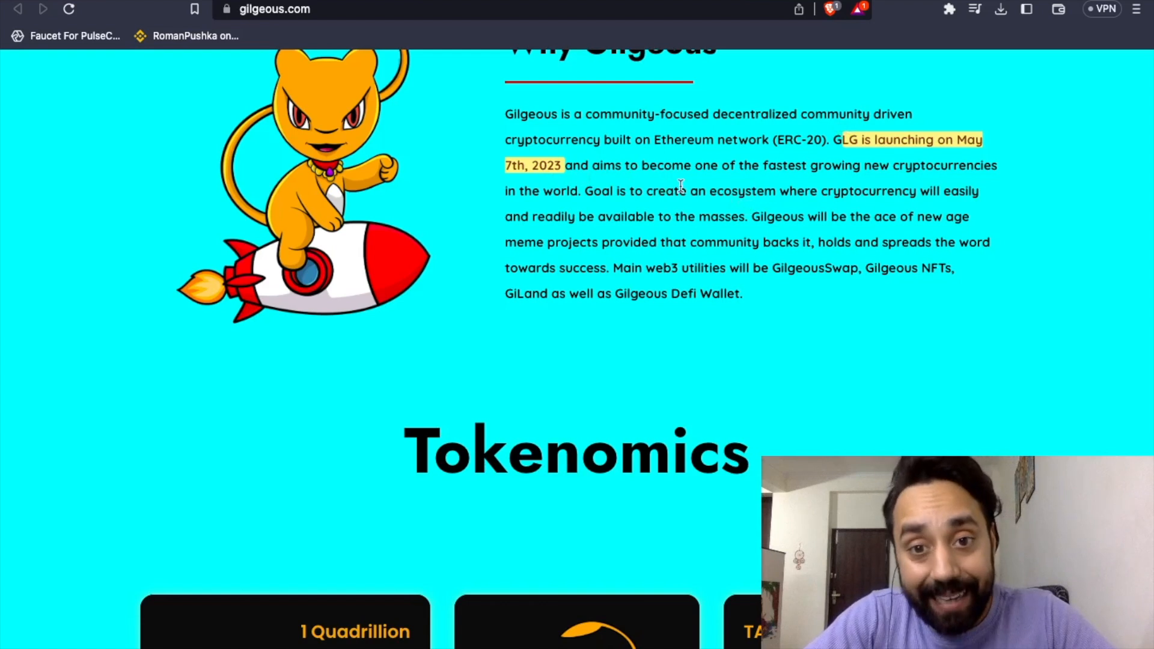
{"action": "scroll", "scroll_direction": "down", "scroll_amount": 3}
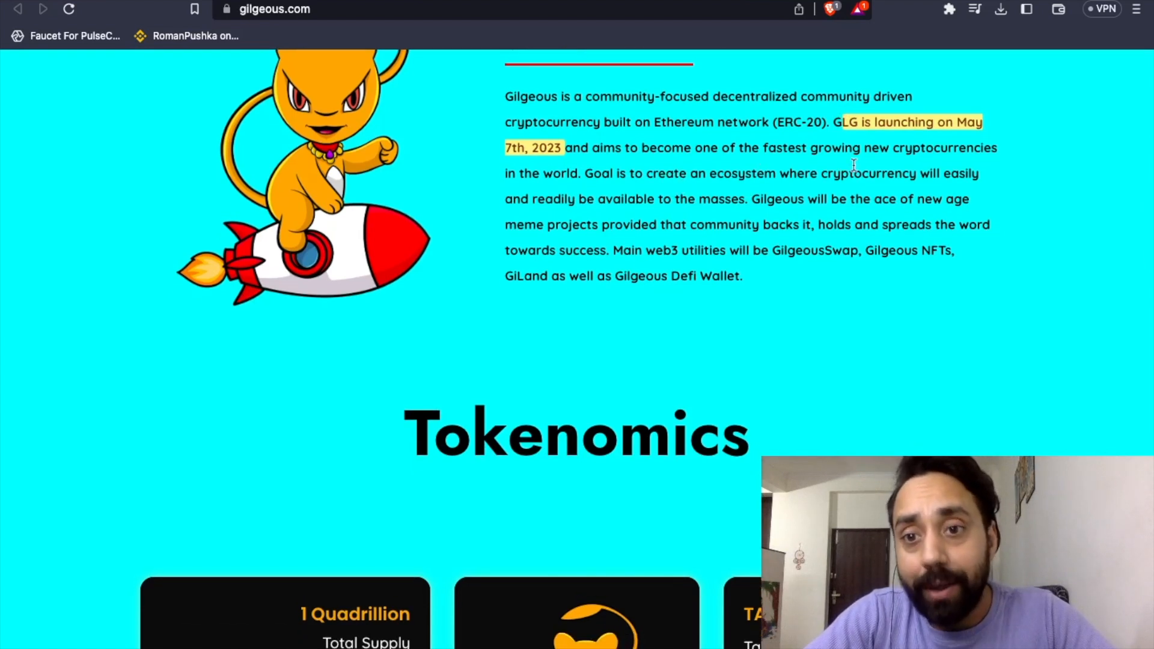
{"action": "scroll", "scroll_direction": "down", "scroll_amount": 3}
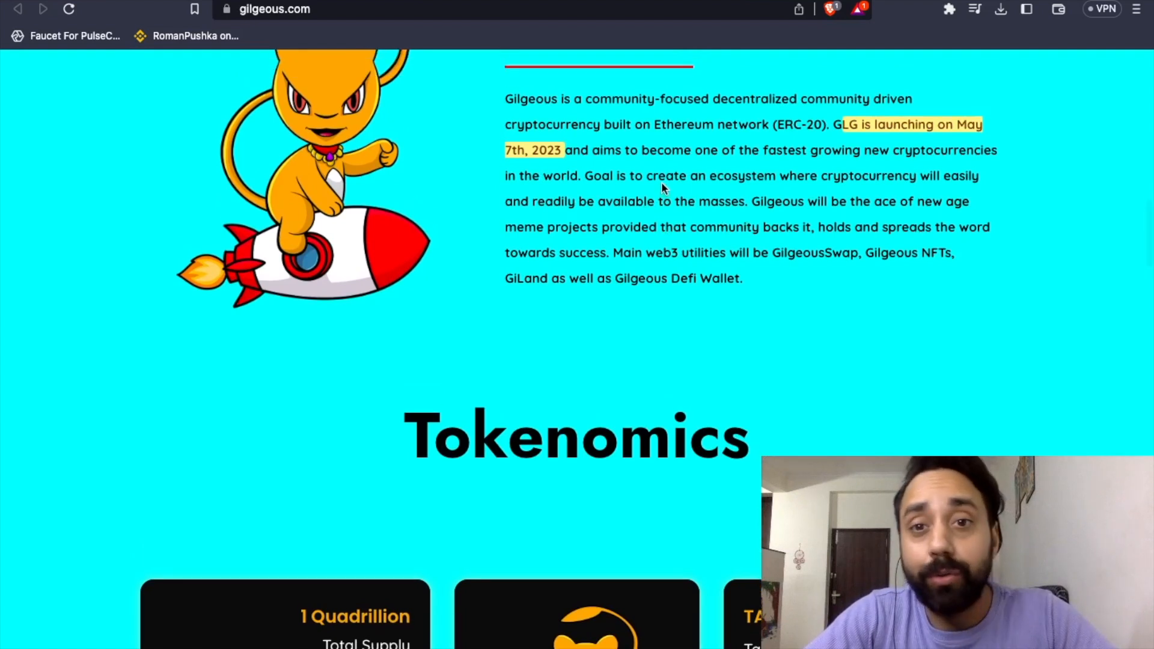
{"action": "mouse_move", "coordinate": [842, 219]}
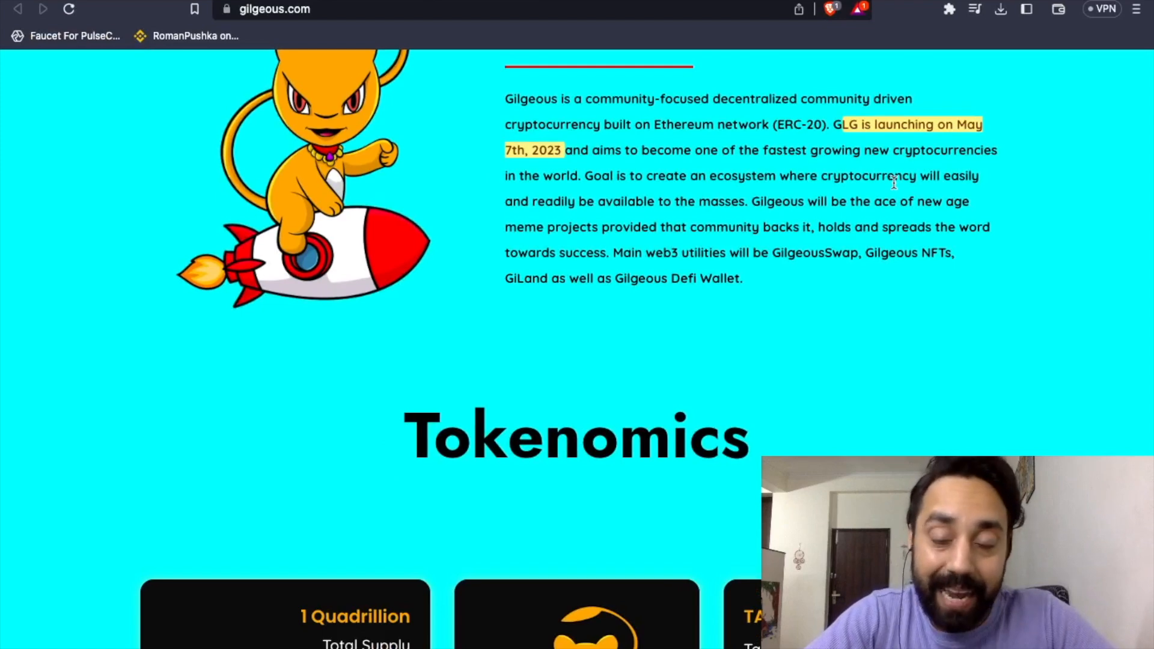
{"action": "scroll", "scroll_direction": "down", "scroll_amount": 3}
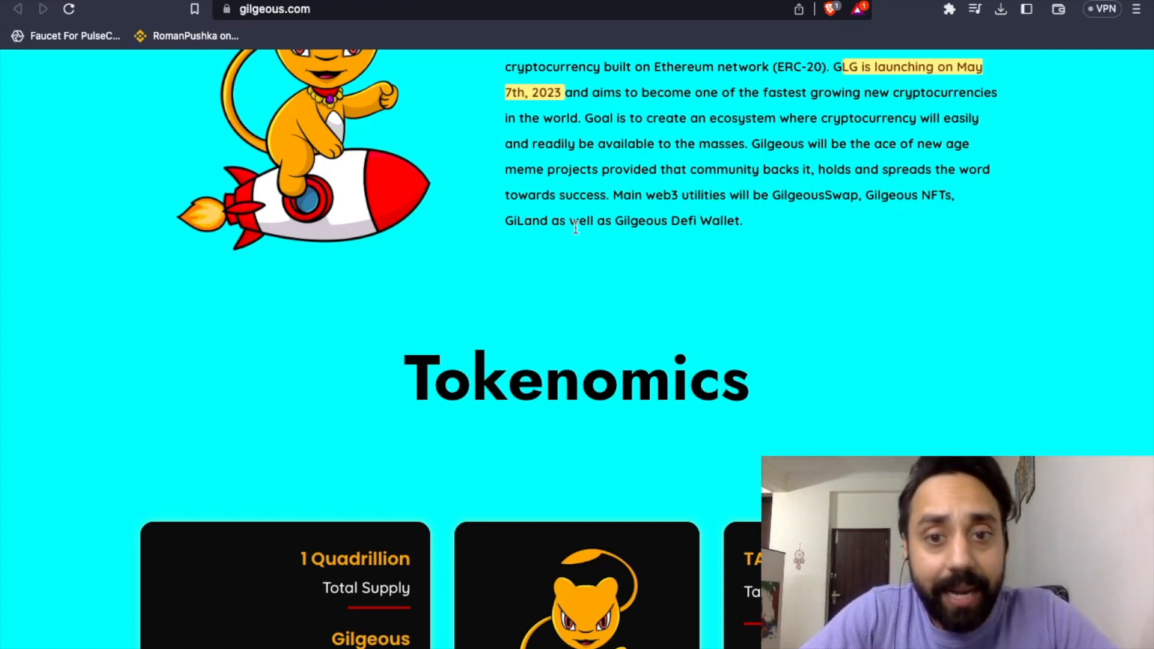
{"action": "mouse_move", "coordinate": [753, 234]}
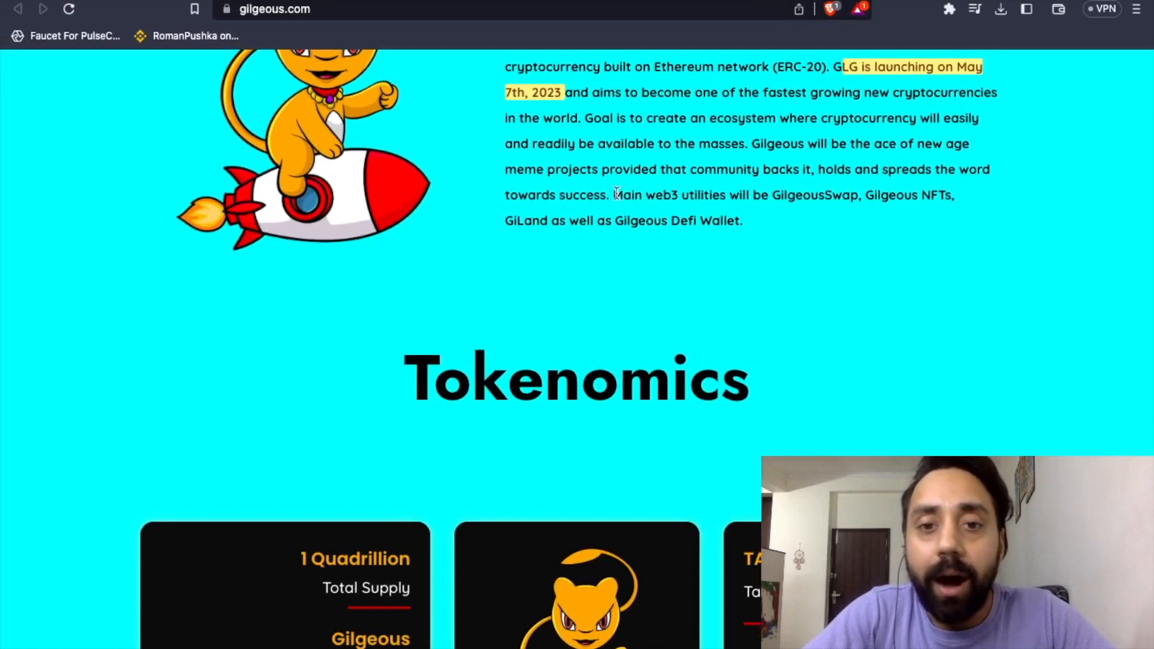
{"action": "left_click_drag", "start_coordinate": [617, 195], "coordinate": [740, 220]}
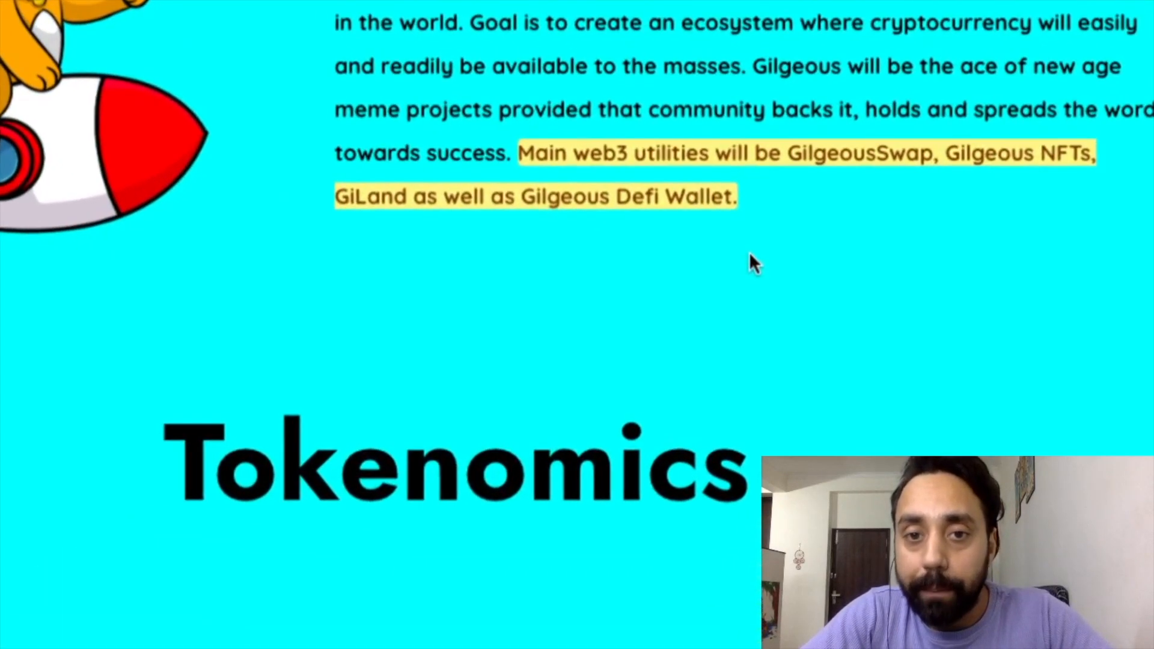
- Scroll to Tokenomics: 1 quadrillion supply, 60% burned, 0% buy/sell tax
{"action": "scroll", "scroll_direction": "down", "scroll_amount": 3}
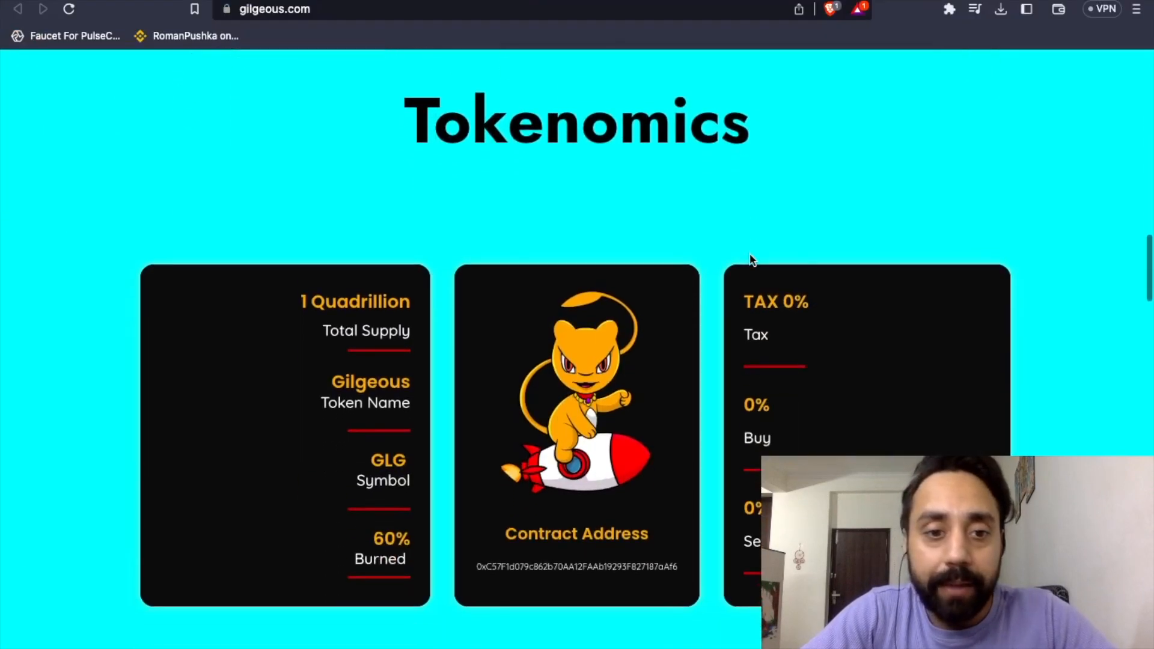
{"action": "scroll", "scroll_direction": "down", "scroll_amount": 3}
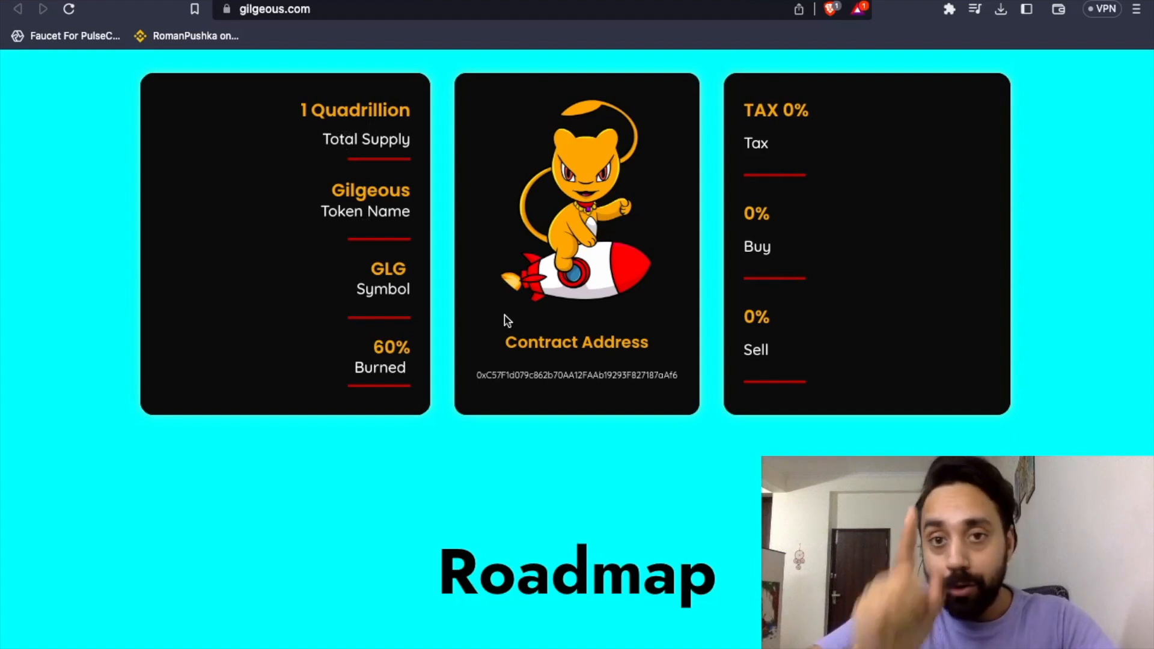
{"action": "mouse_move", "coordinate": [593, 291]}
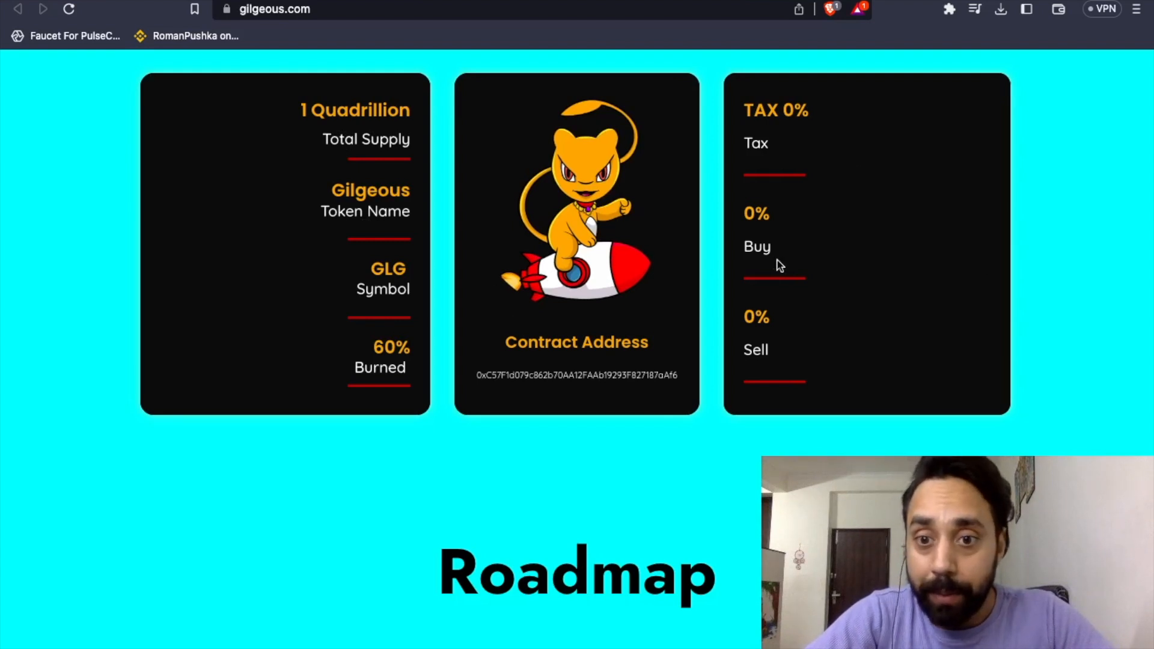
{"action": "scroll", "scroll_direction": "down", "scroll_amount": 3}
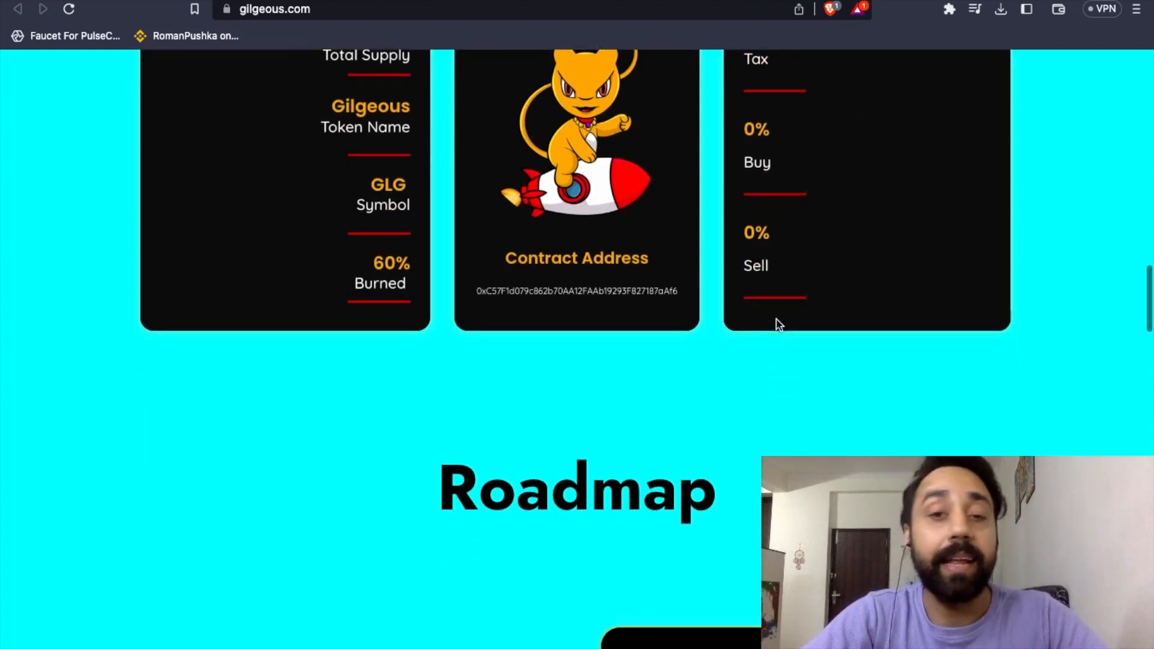
- Scroll through roadmap Phases 3–6 to the Team section showing developer MrPepe
{"action": "scroll", "scroll_direction": "down", "scroll_amount": 3}
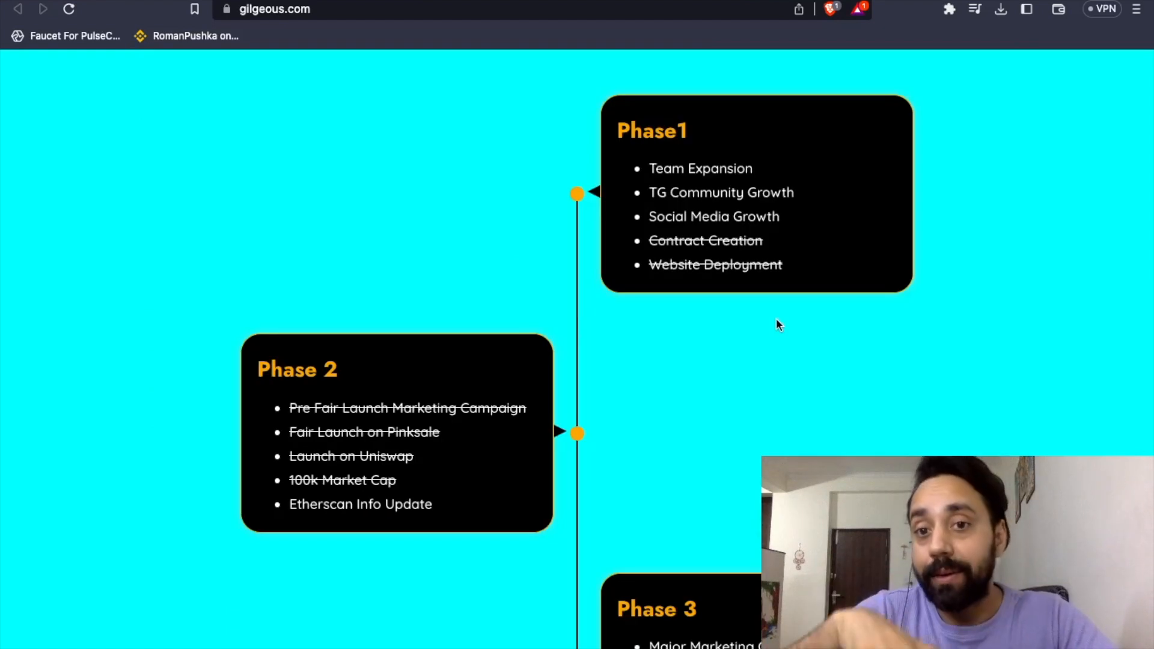
{"action": "scroll", "scroll_direction": "down", "scroll_amount": 3}
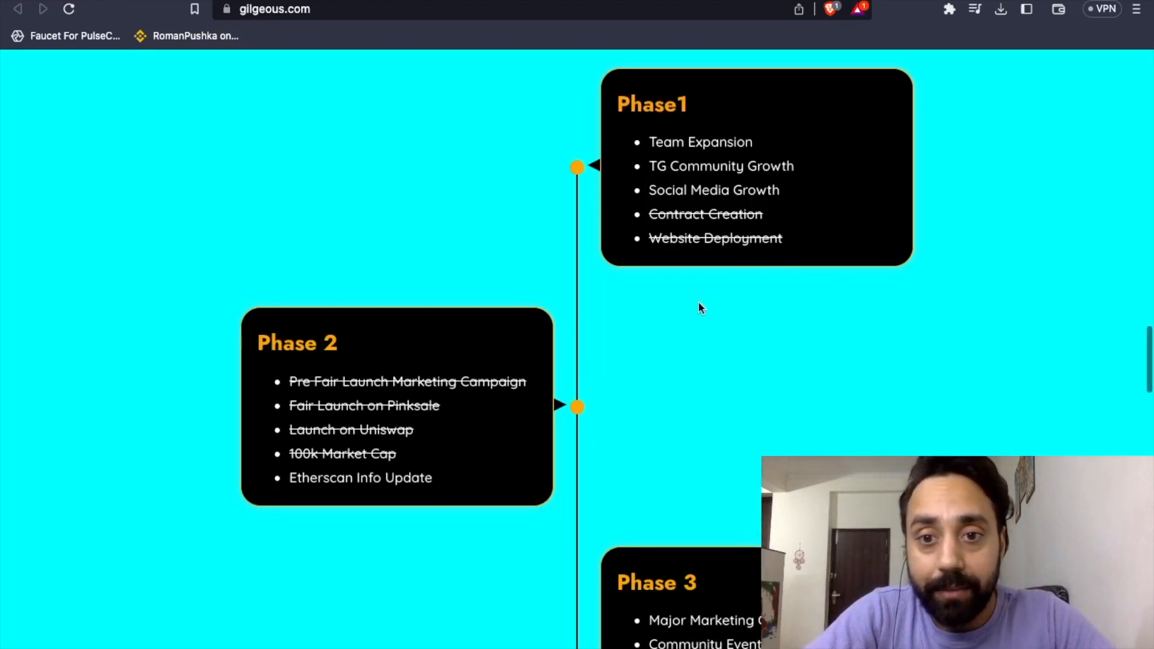
{"action": "scroll", "scroll_direction": "down", "scroll_amount": 3}
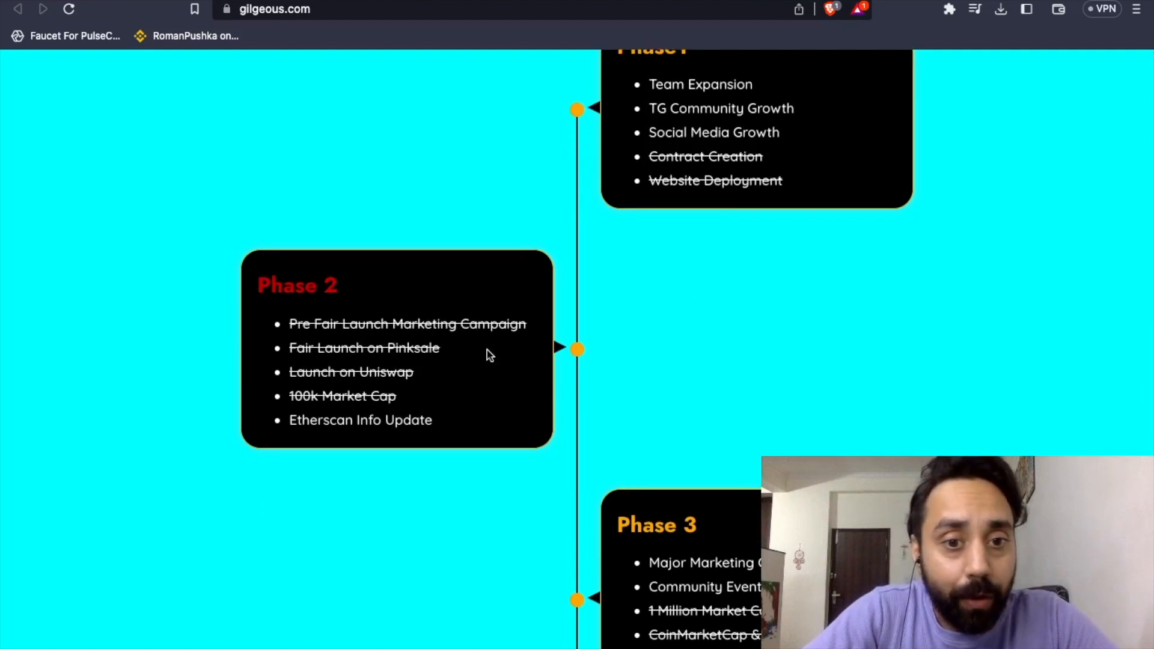
{"action": "scroll", "scroll_direction": "down", "scroll_amount": 3}
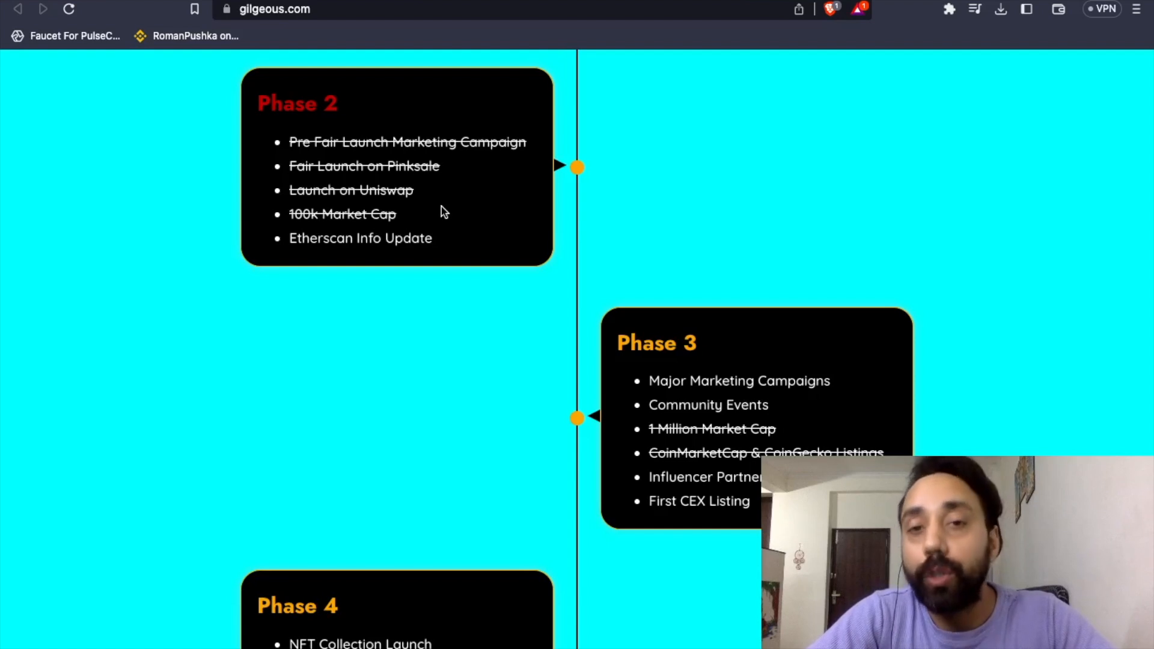
{"action": "scroll", "scroll_direction": "down", "scroll_amount": 3}
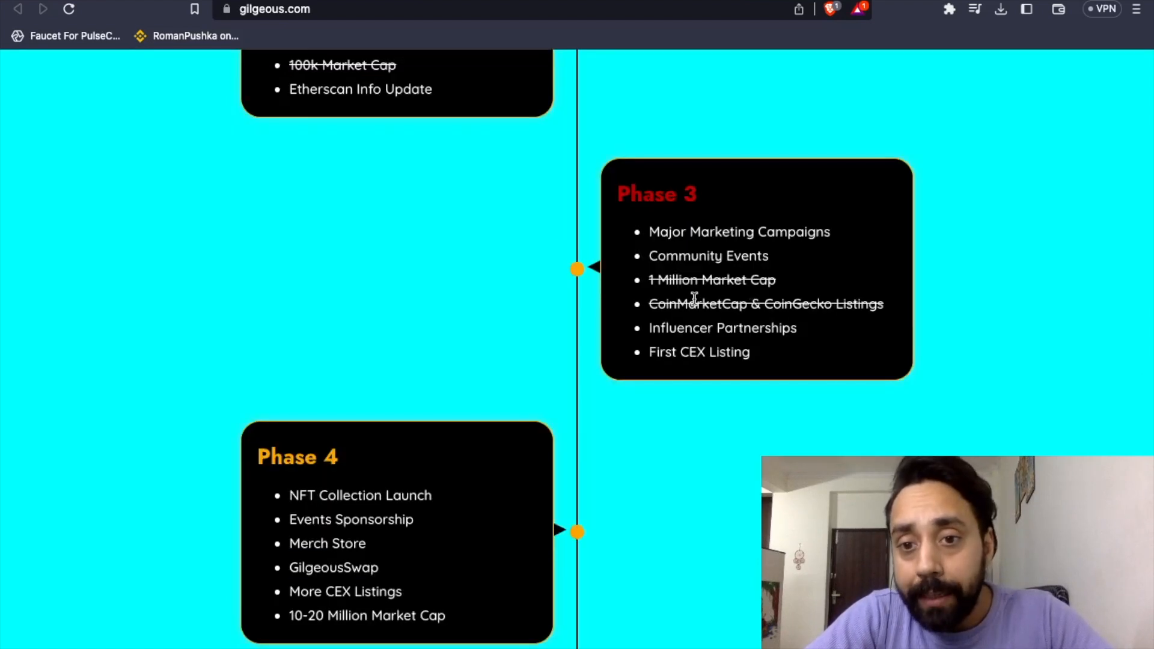
{"action": "scroll", "scroll_direction": "down", "scroll_amount": 3}
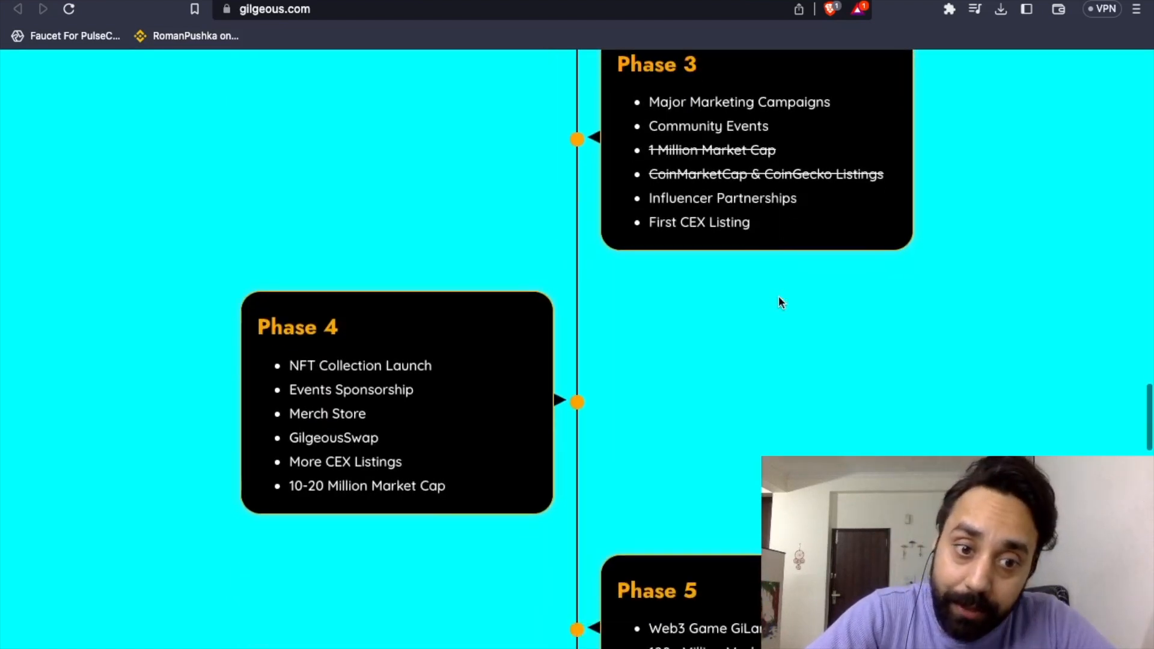
{"action": "scroll", "scroll_direction": "down", "scroll_amount": 3}
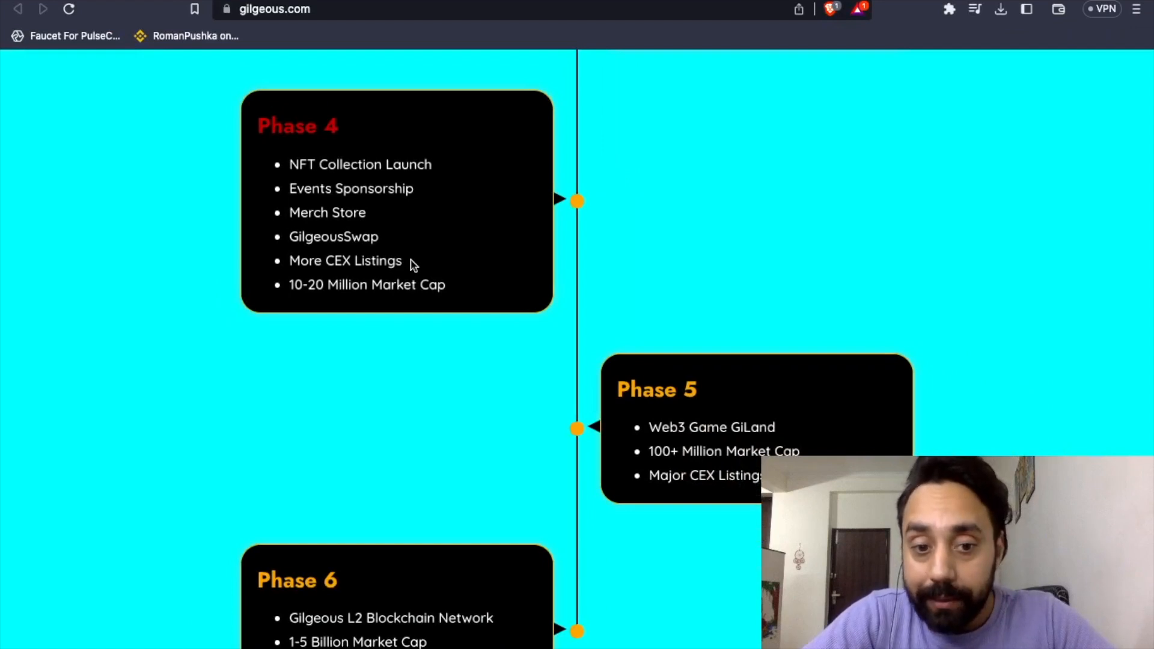
{"action": "scroll", "scroll_direction": "down", "scroll_amount": 3}
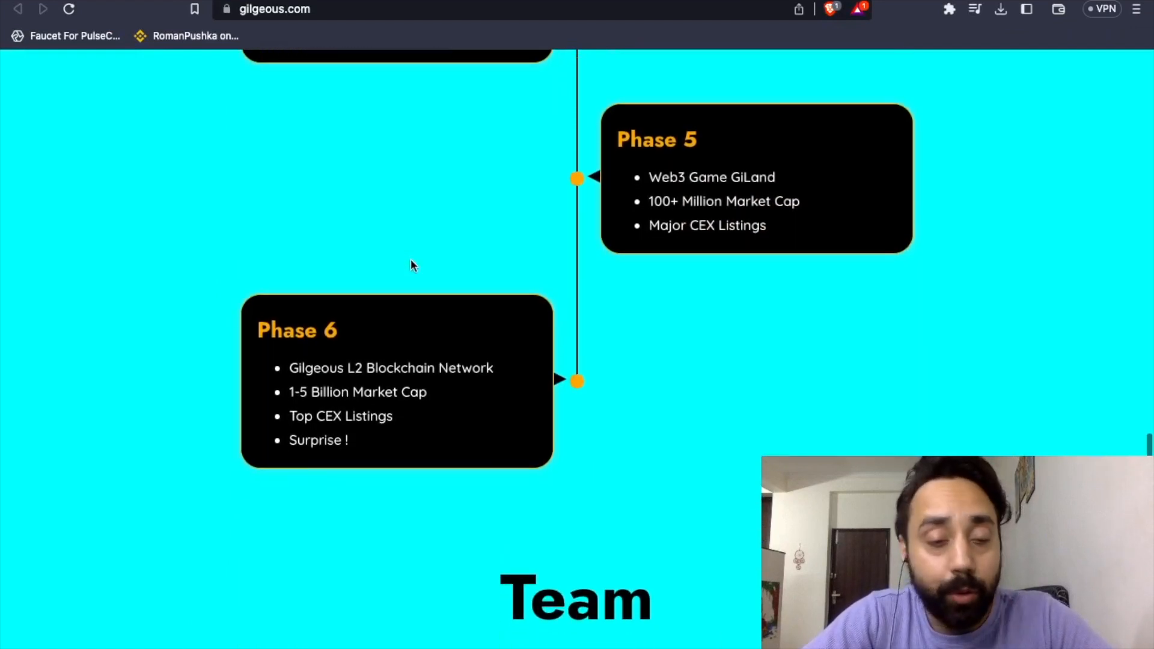
{"action": "scroll", "scroll_direction": "down", "scroll_amount": 3}
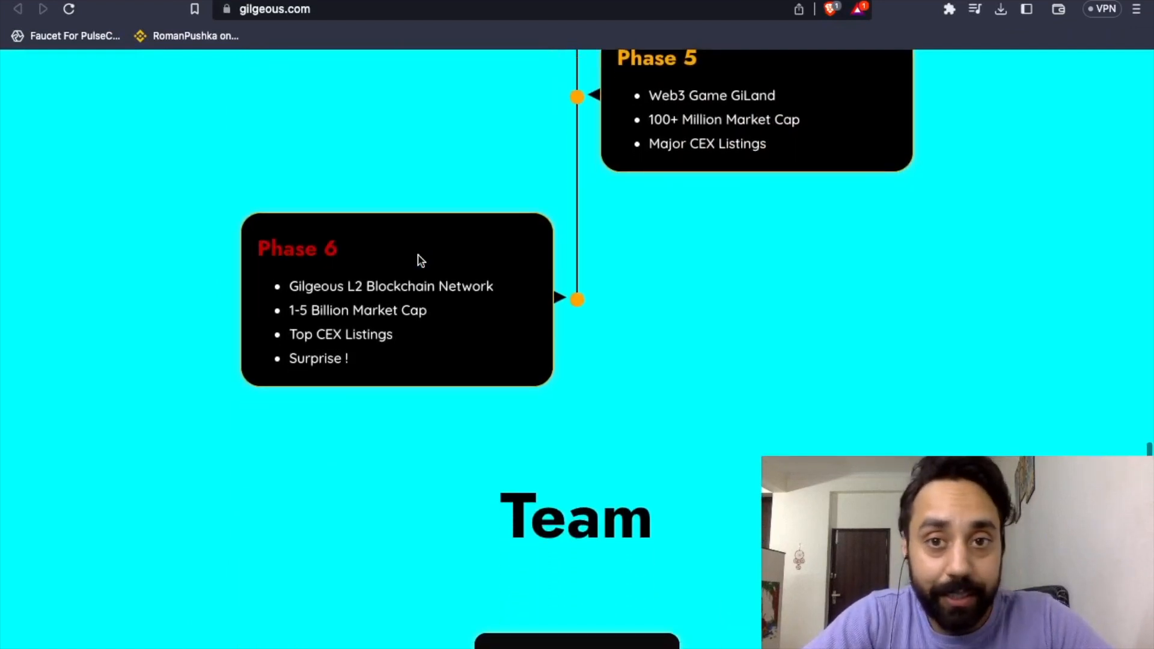
{"action": "scroll", "scroll_direction": "down", "scroll_amount": 3}
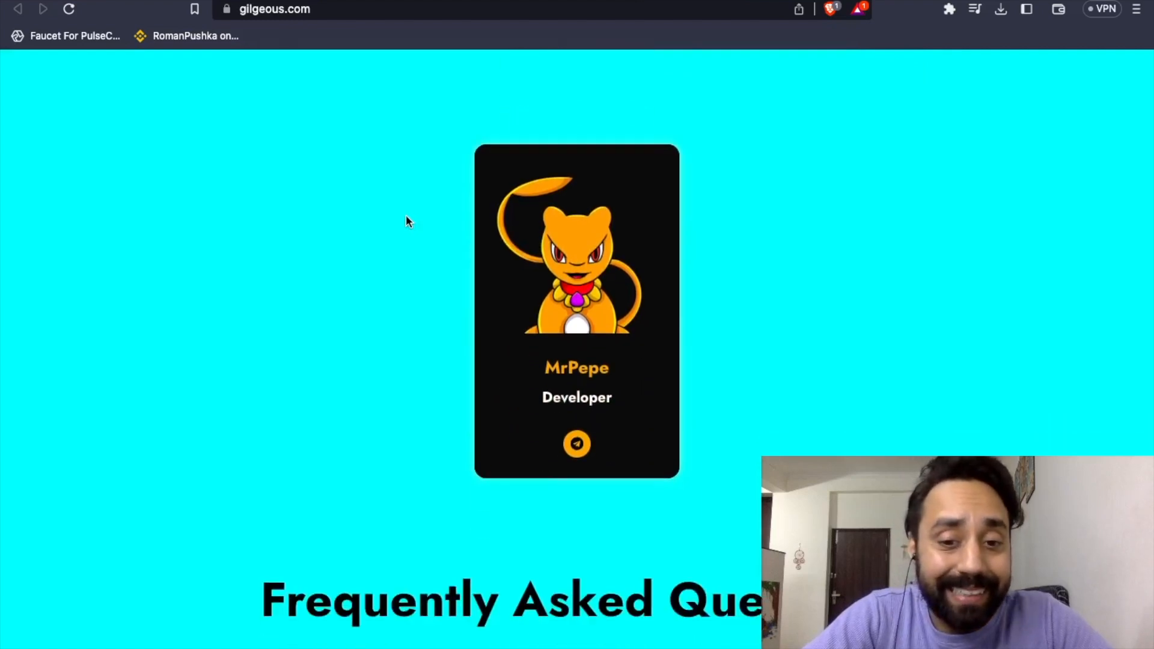
- Move to CoinGecko's Gilgeous (GLG) price page
{"action": "scroll", "scroll_direction": "down", "scroll_amount": 3}
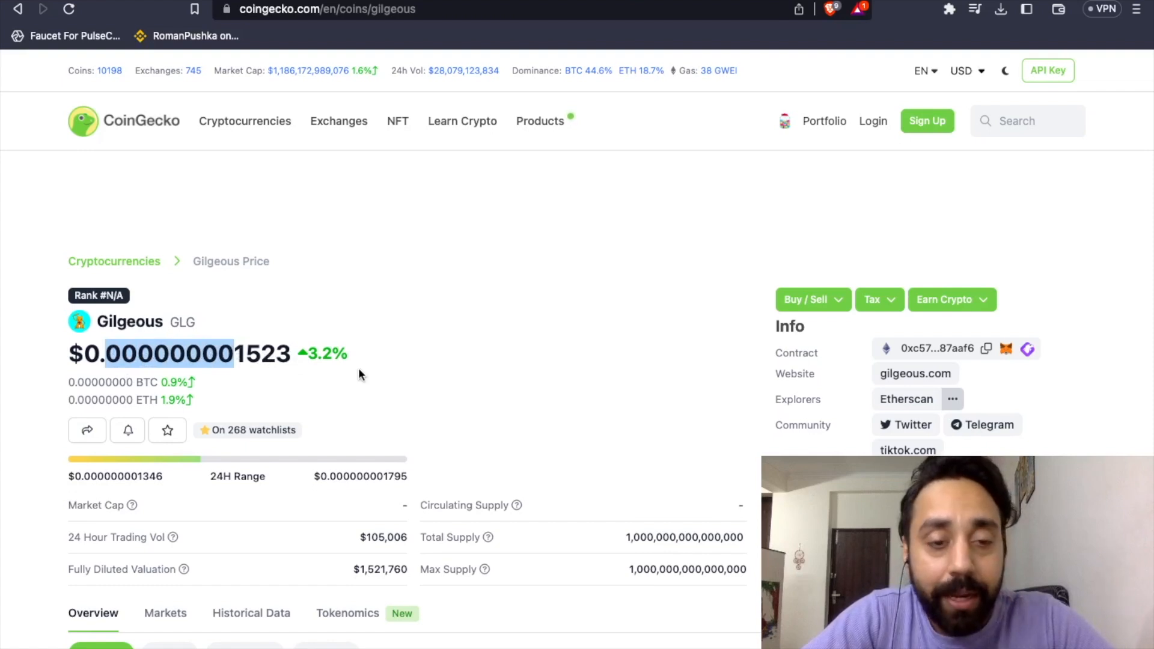
- Scroll to the 24-hour price chart and converter showing 1 GLG = $0.000000001523
{"action": "scroll", "scroll_direction": "down", "scroll_amount": 3}
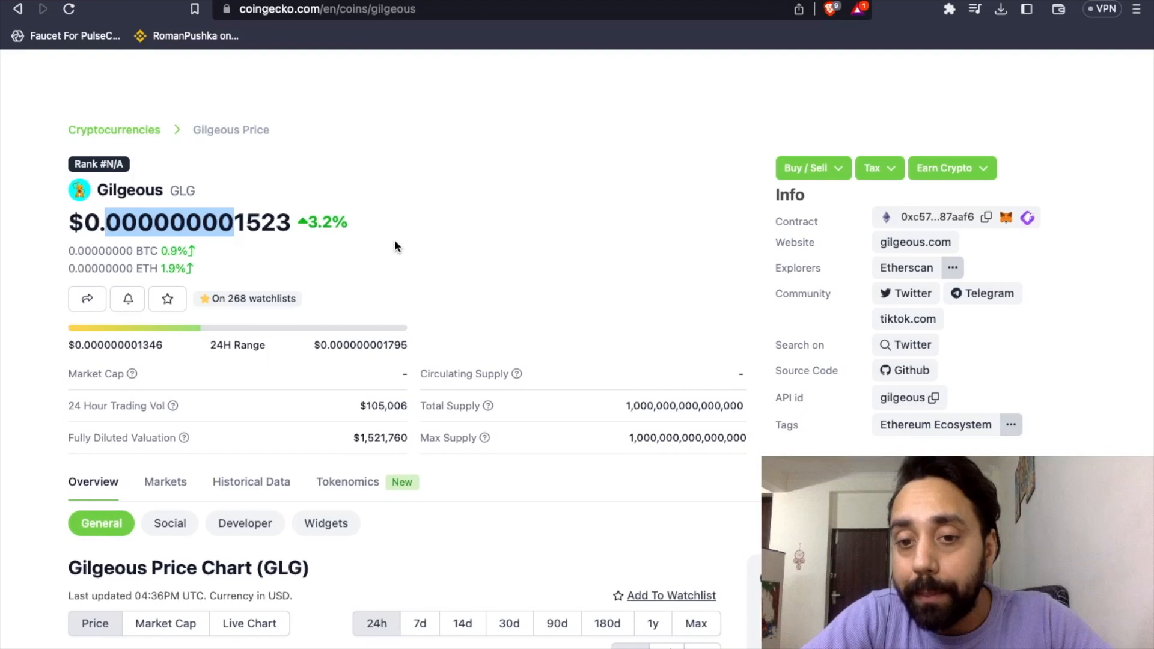
{"action": "scroll", "scroll_direction": "down", "scroll_amount": 3}
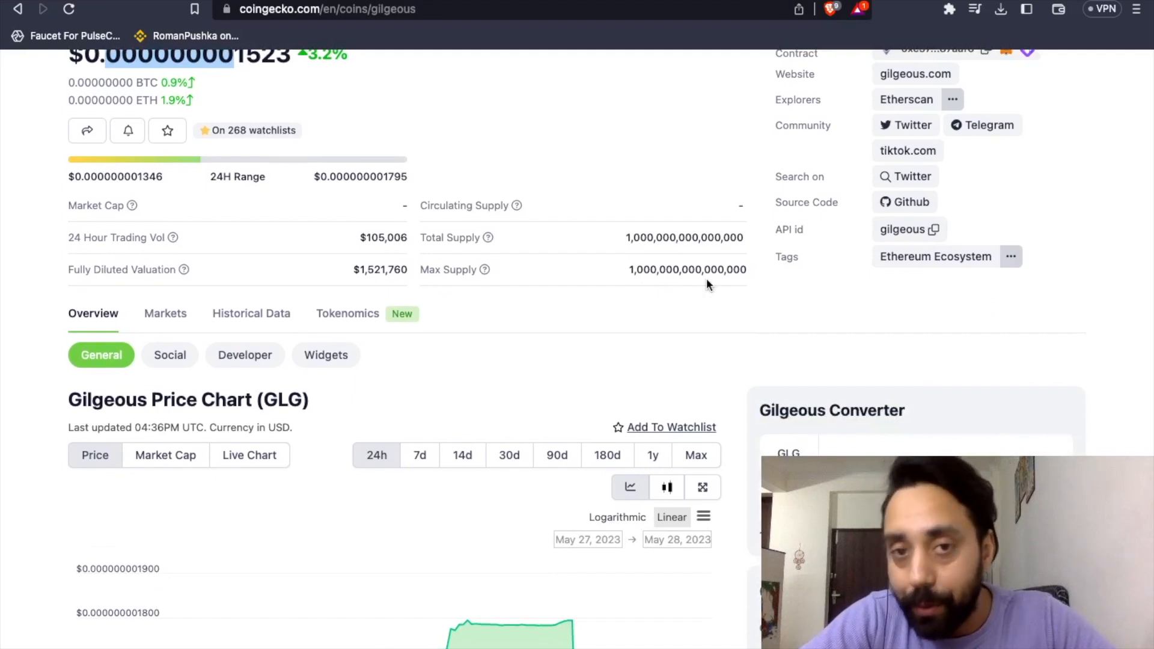
{"action": "scroll", "scroll_direction": "down", "scroll_amount": 3}
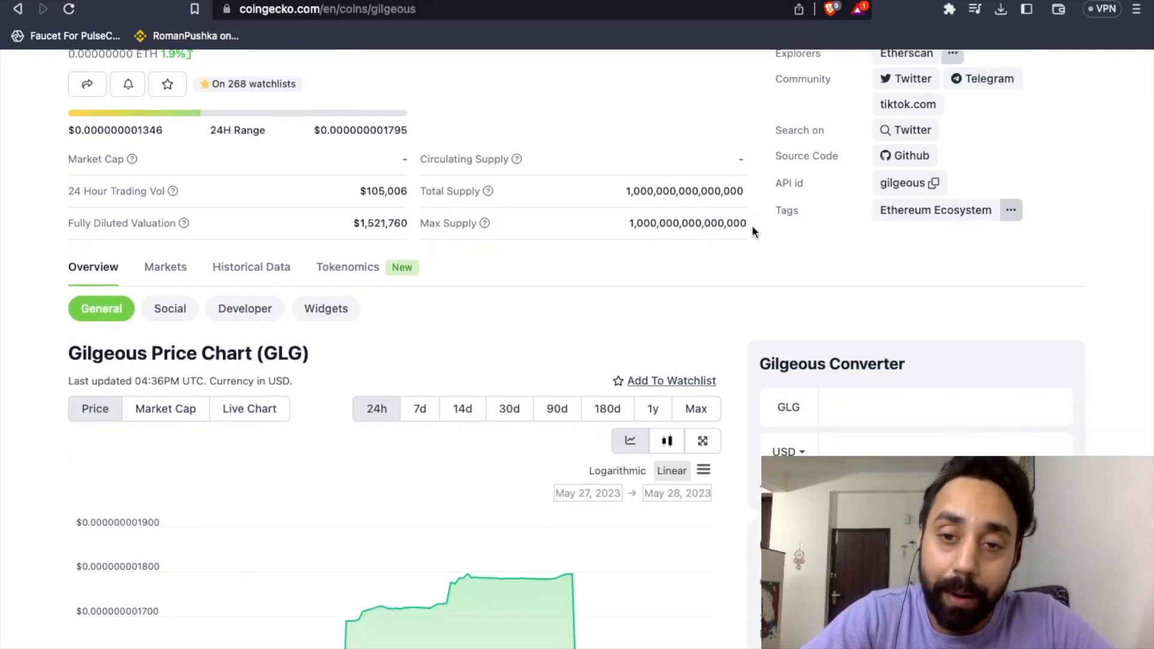
{"action": "scroll", "scroll_direction": "down", "scroll_amount": 3}
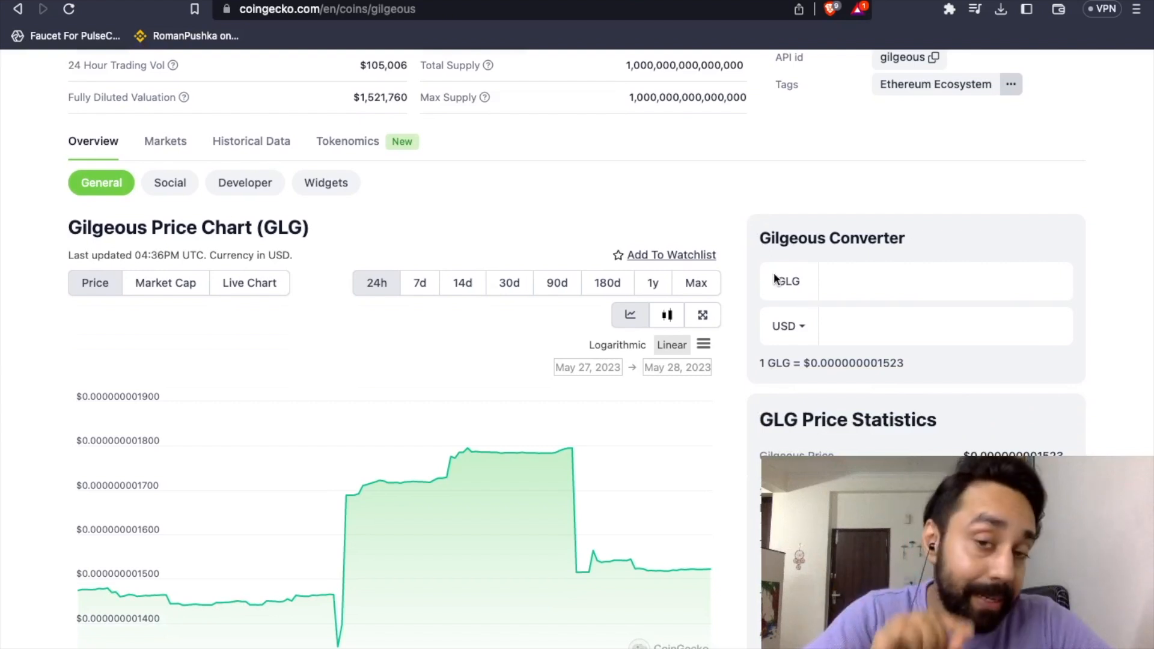
{"action": "mouse_move", "coordinate": [871, 355]}
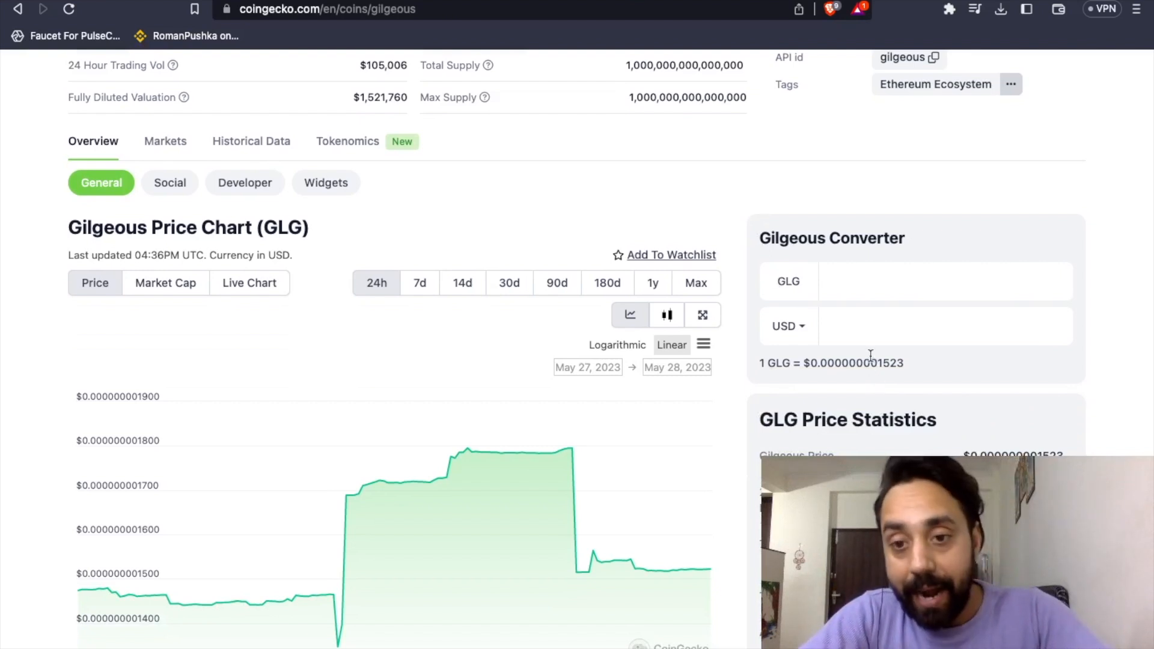
- Convert $1 to about 656 million GLG, then open the TradingView daily chart
{"action": "type", "text": "1"}
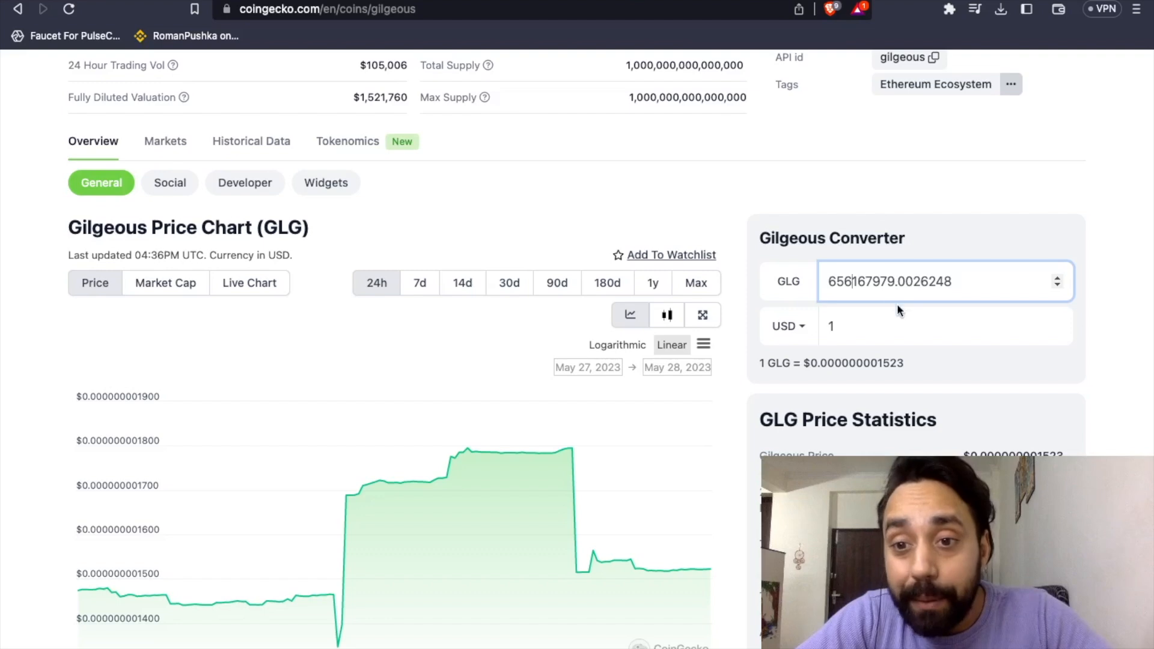
{"action": "scroll", "scroll_direction": "down", "scroll_amount": 3}
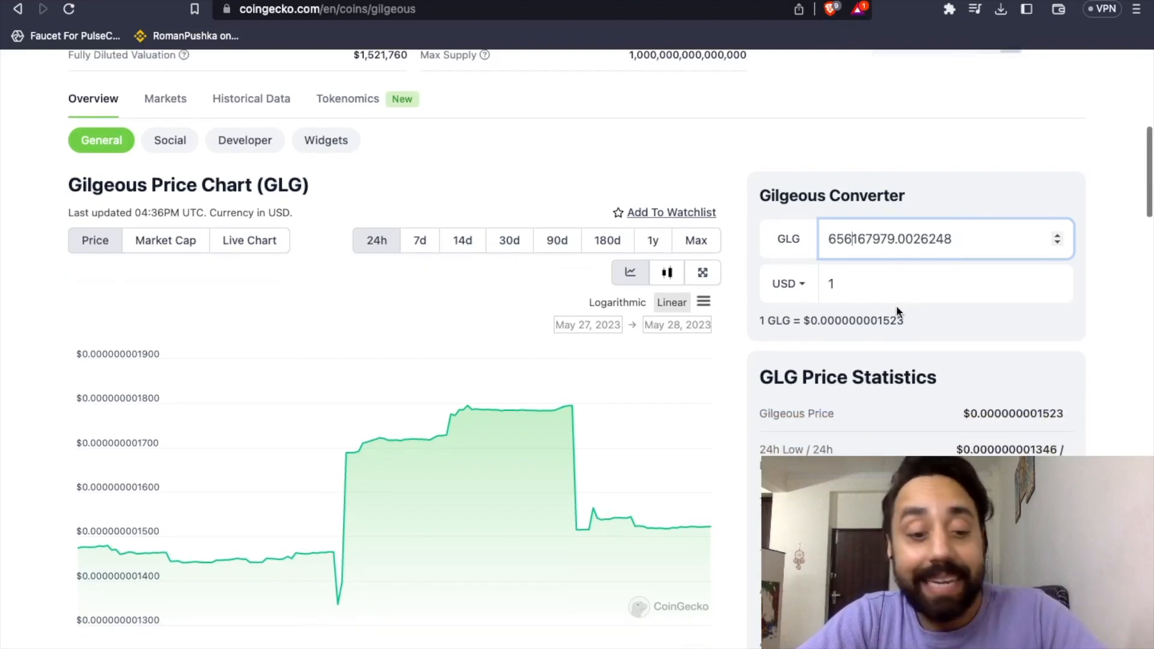
{"action": "scroll", "scroll_direction": "down", "scroll_amount": 3}
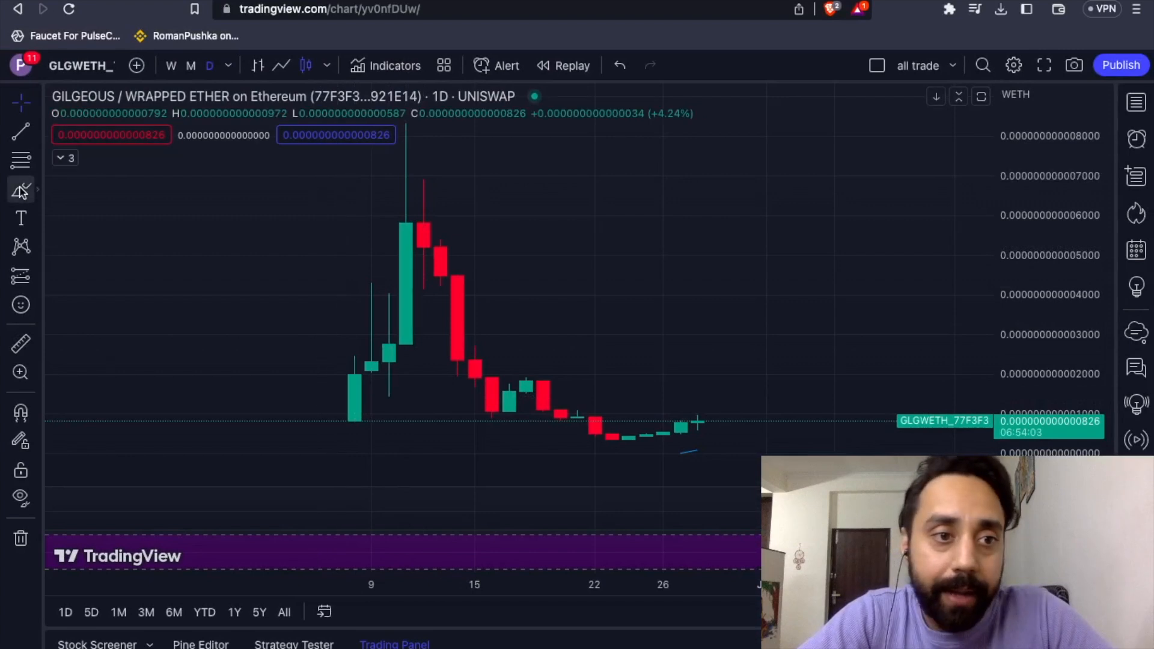
- Draw a green freehand curve tracing the decline from the peak toward recent candles
{"action": "left_click_drag", "start_coordinate": [458, 215], "coordinate": [511, 282]}
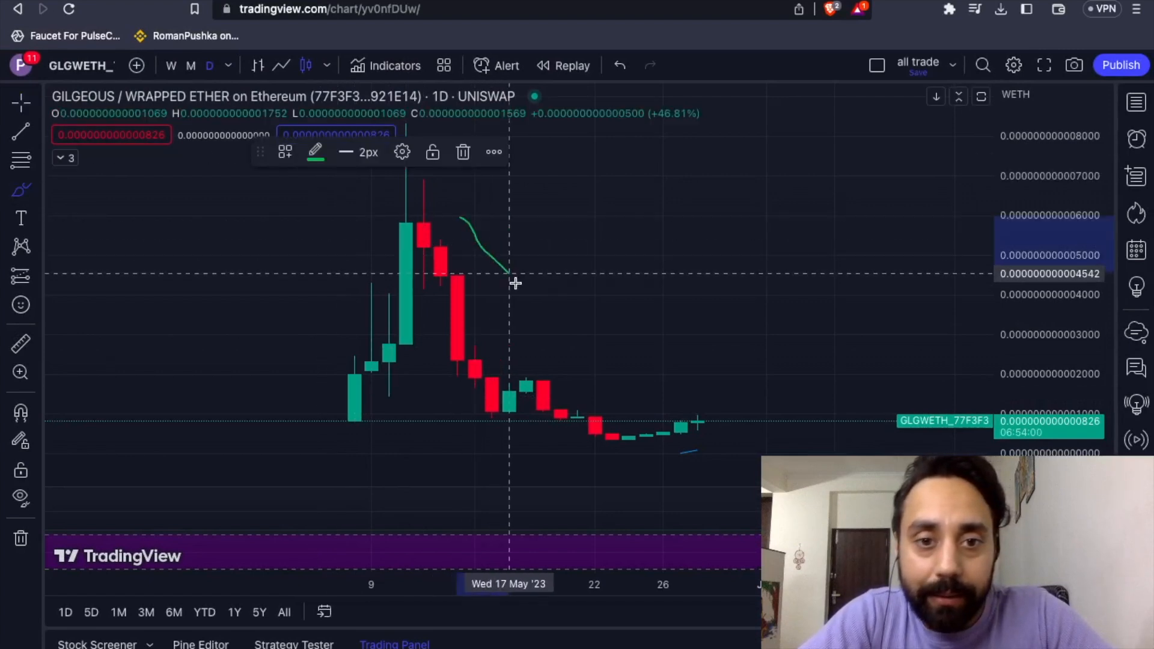
{"action": "left_click_drag", "start_coordinate": [508, 283], "coordinate": [648, 378]}
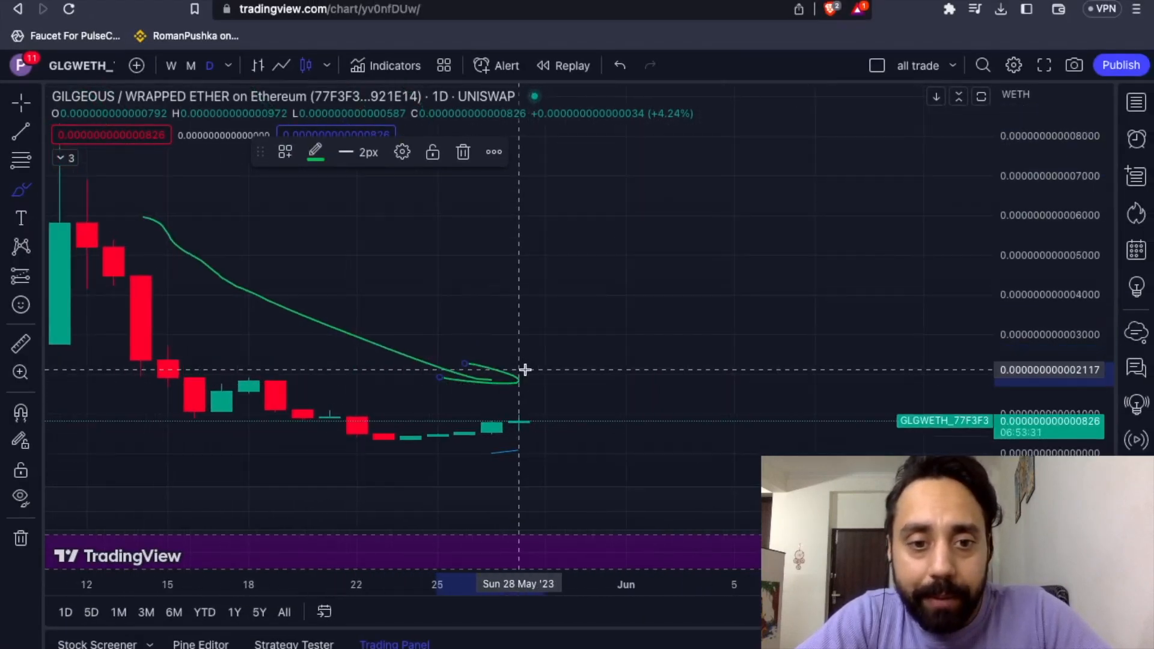
{"action": "mouse_move", "coordinate": [460, 447]}
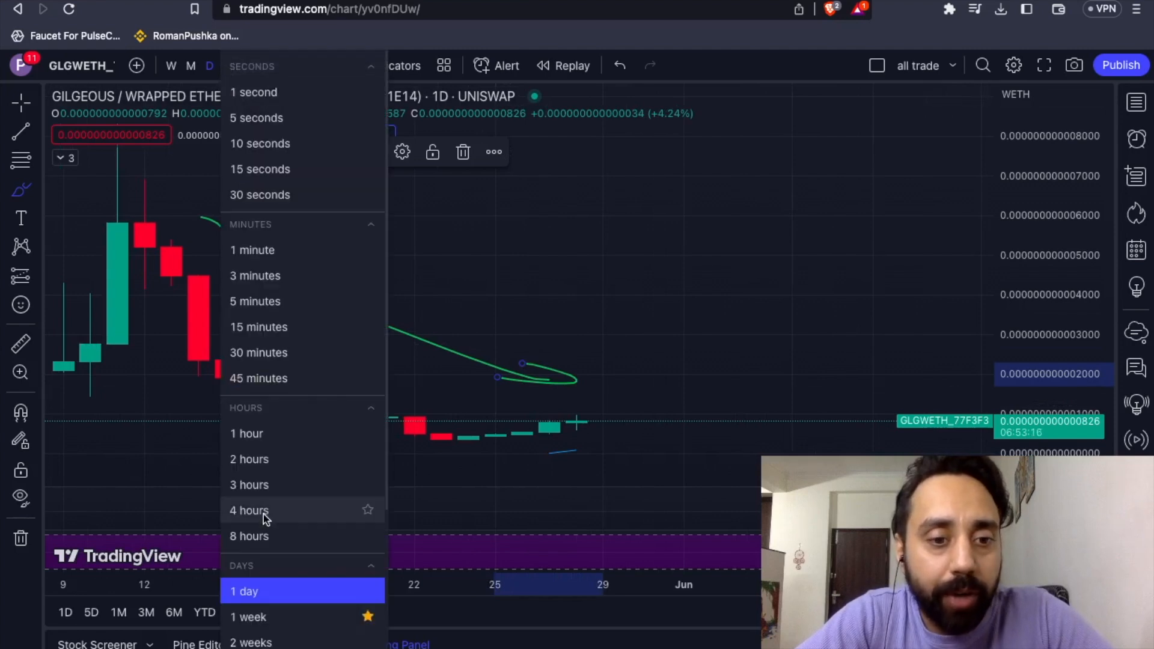
- Set the GLG/WETH chart interval to 4 hours
{"action": "left_click", "coordinate": [249, 510]}
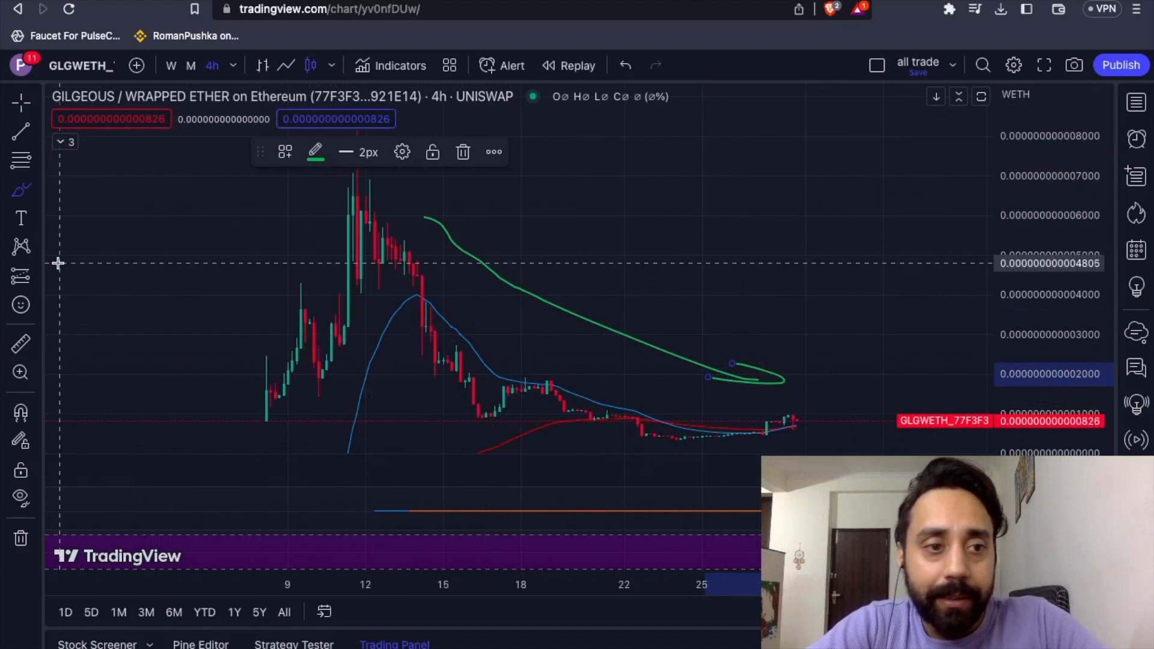
- Draw a Head and Shoulders pattern over the May spike on the GLG/WETH 4-hour chart
{"action": "left_click", "coordinate": [20, 246]}
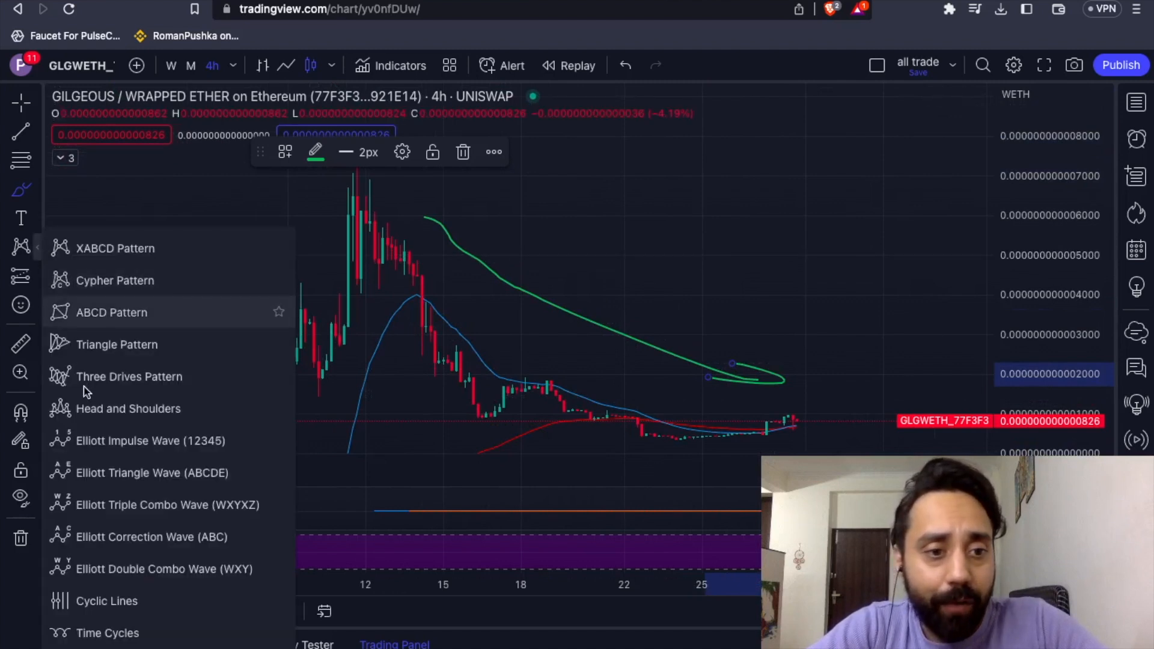
{"action": "left_click", "coordinate": [128, 409]}
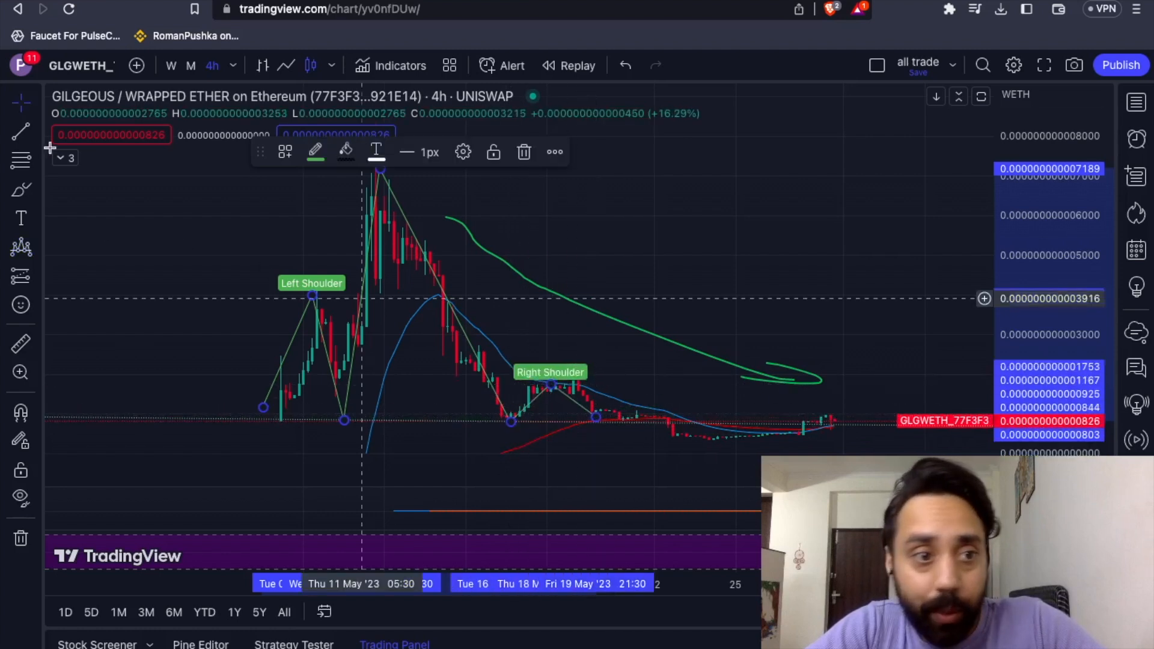
{"action": "left_click", "coordinate": [20, 132]}
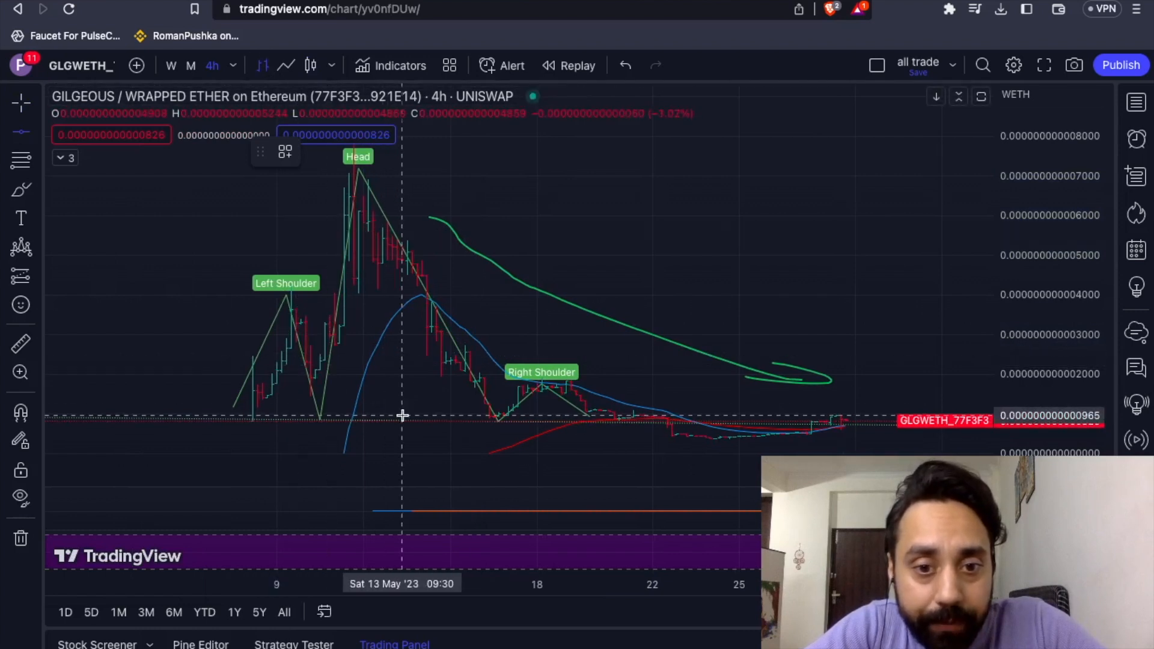
{"action": "left_click", "coordinate": [402, 418]}
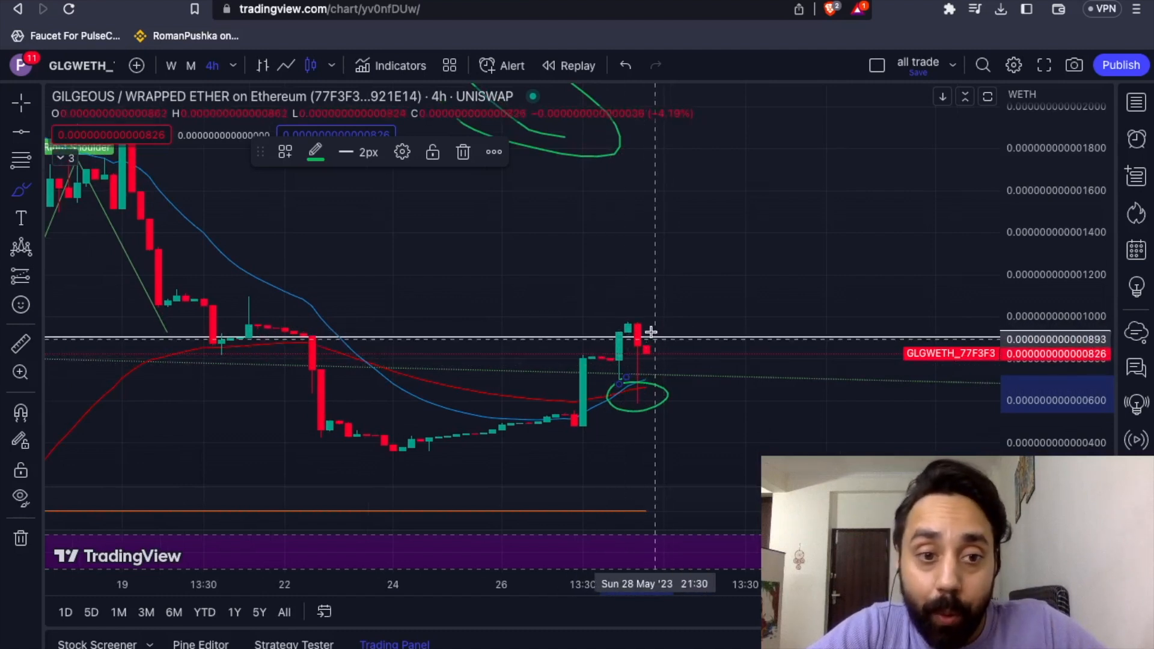
{"action": "mouse_move", "coordinate": [648, 322]}
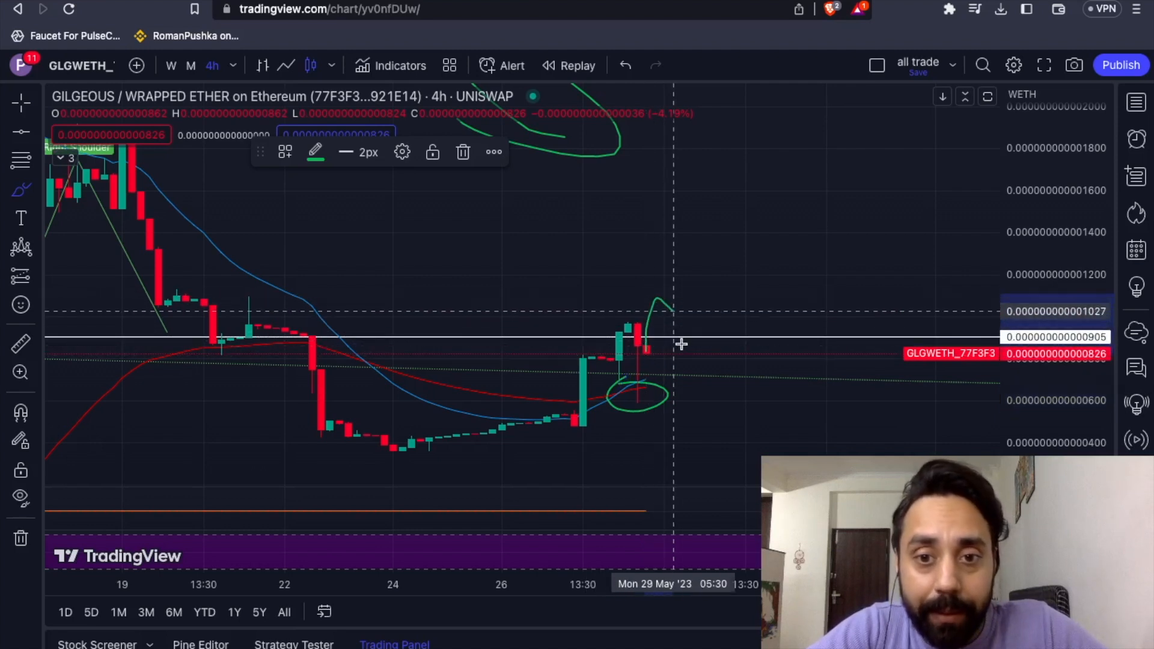
- Brush a green upward curve just after the latest 4-hour candles
{"action": "left_click_drag", "start_coordinate": [678, 342], "coordinate": [729, 195]}
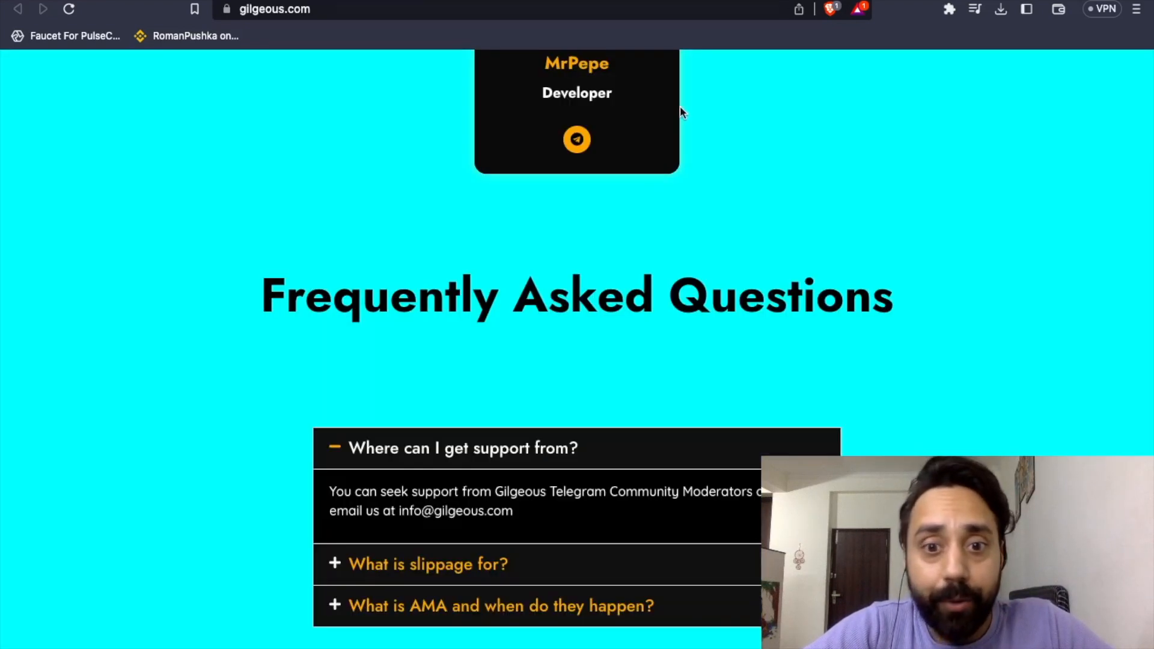
- Return to the CoinGecko Gilgeous (GLG) tab and scroll to the top
{"action": "left_click", "coordinate": [274, 9]}
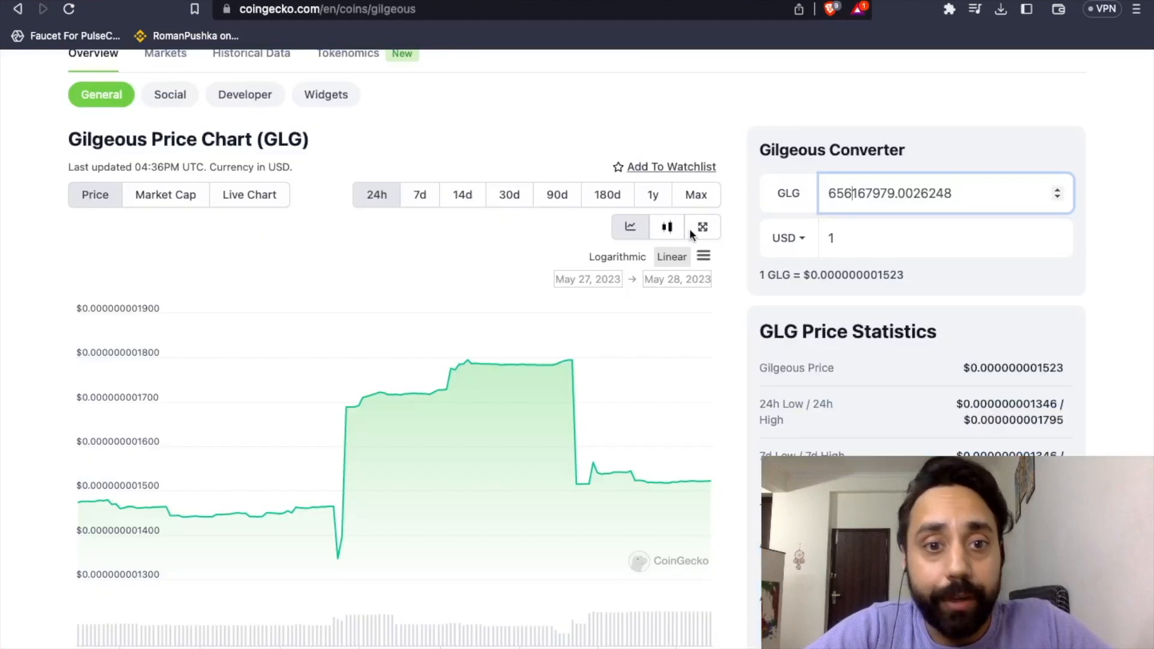
{"action": "scroll", "scroll_direction": "up", "scroll_amount": 3}
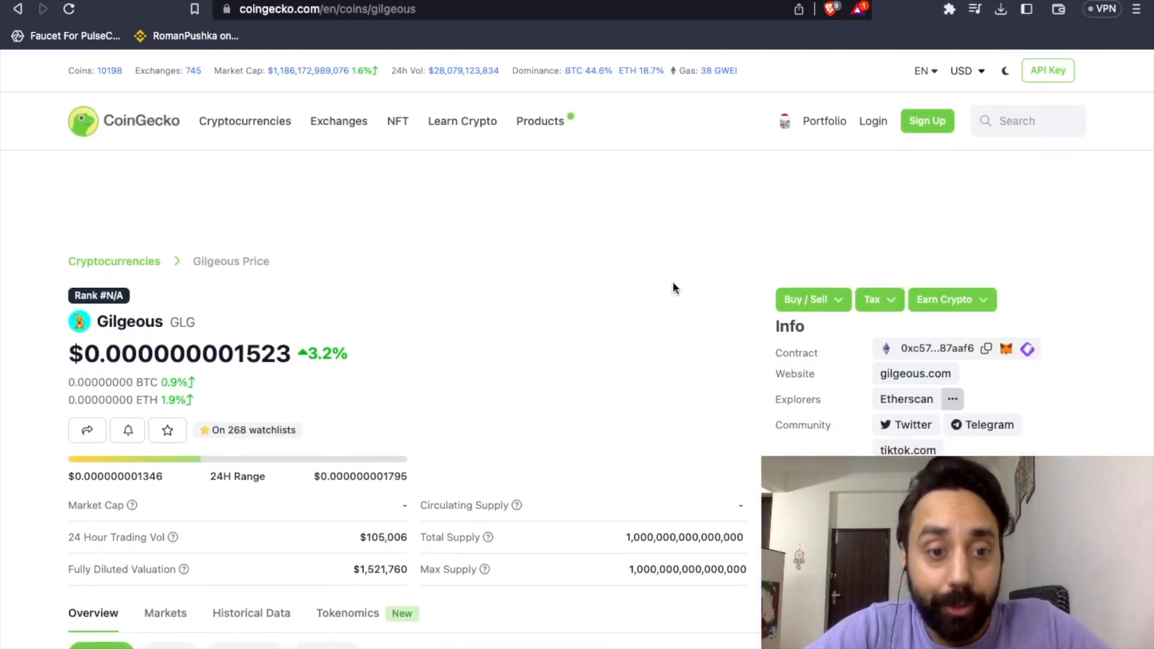